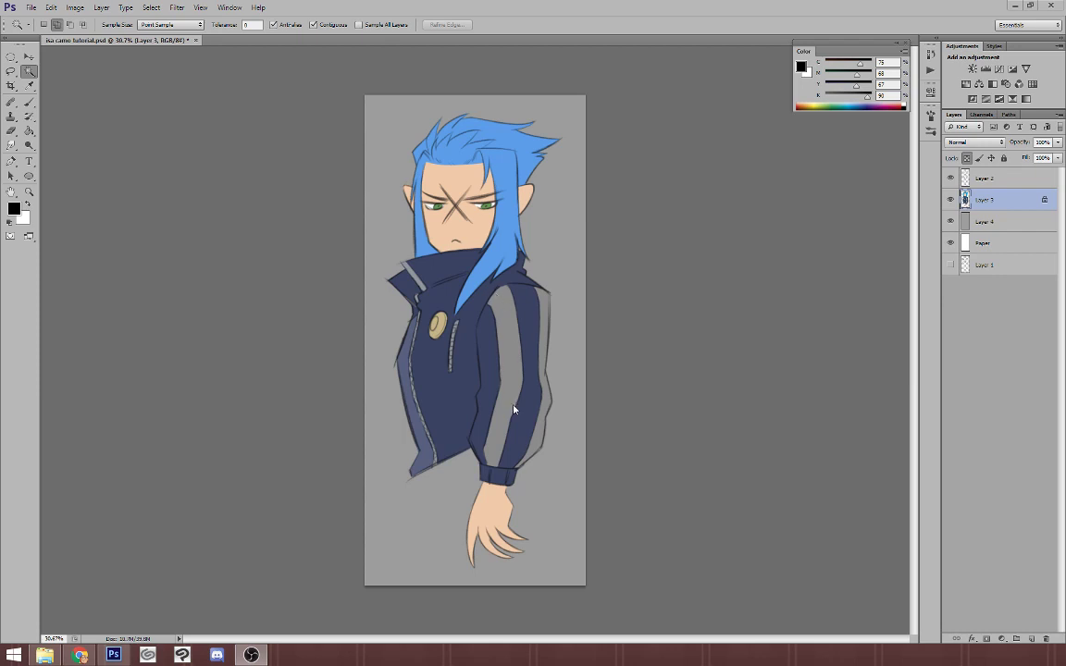
pyautogui.moveTo(505, 307)
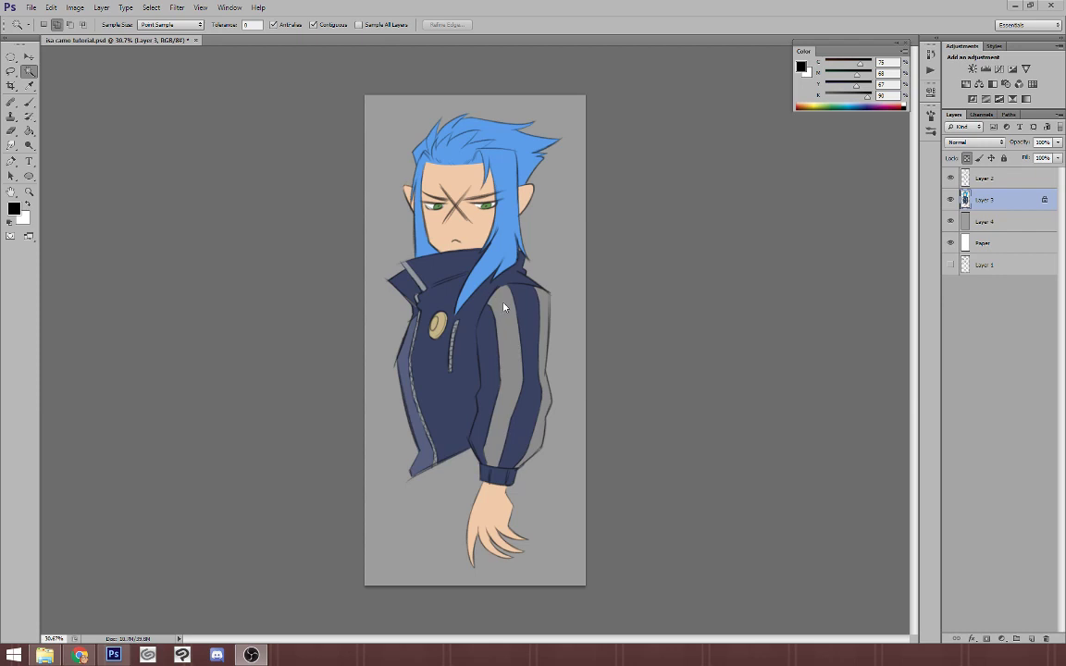
pyautogui.moveTo(507, 322)
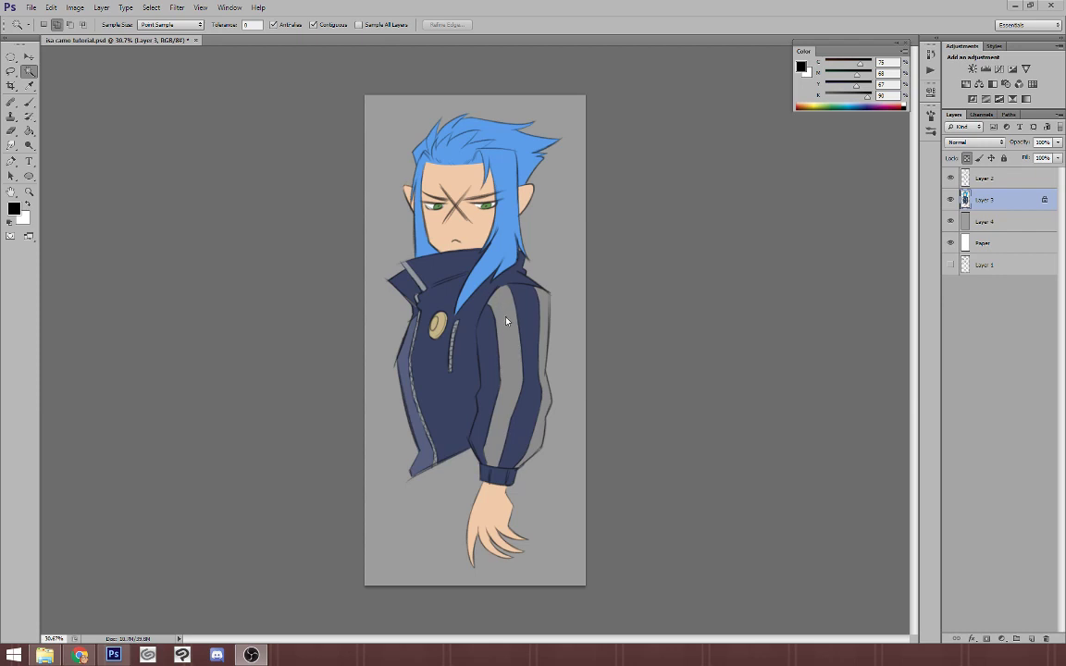
pyautogui.moveTo(515, 304)
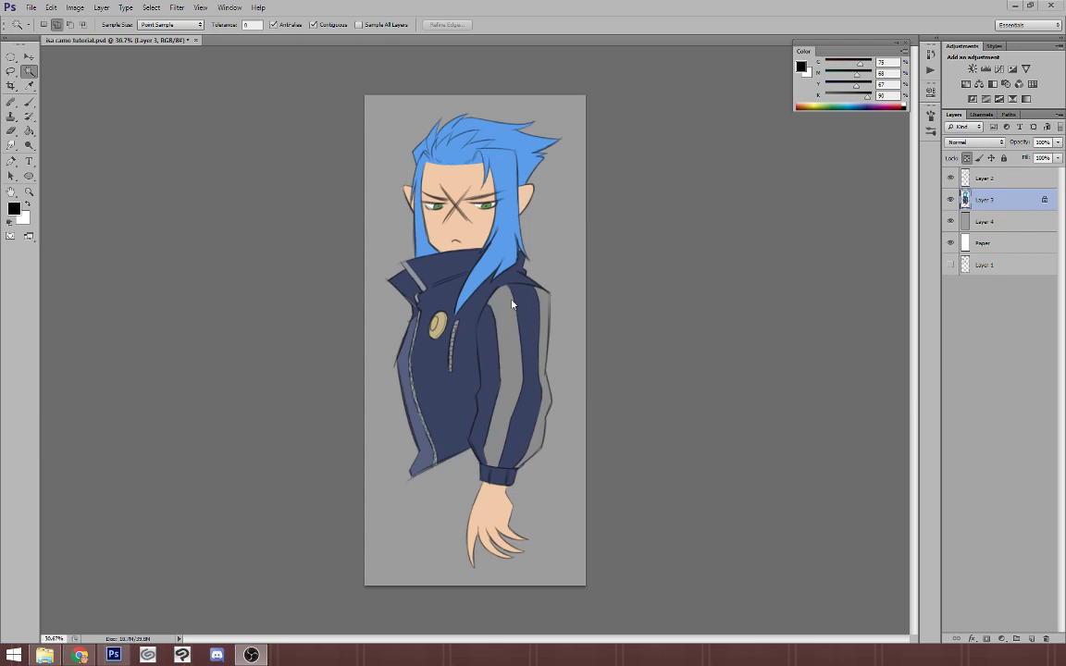
pyautogui.moveTo(518, 324)
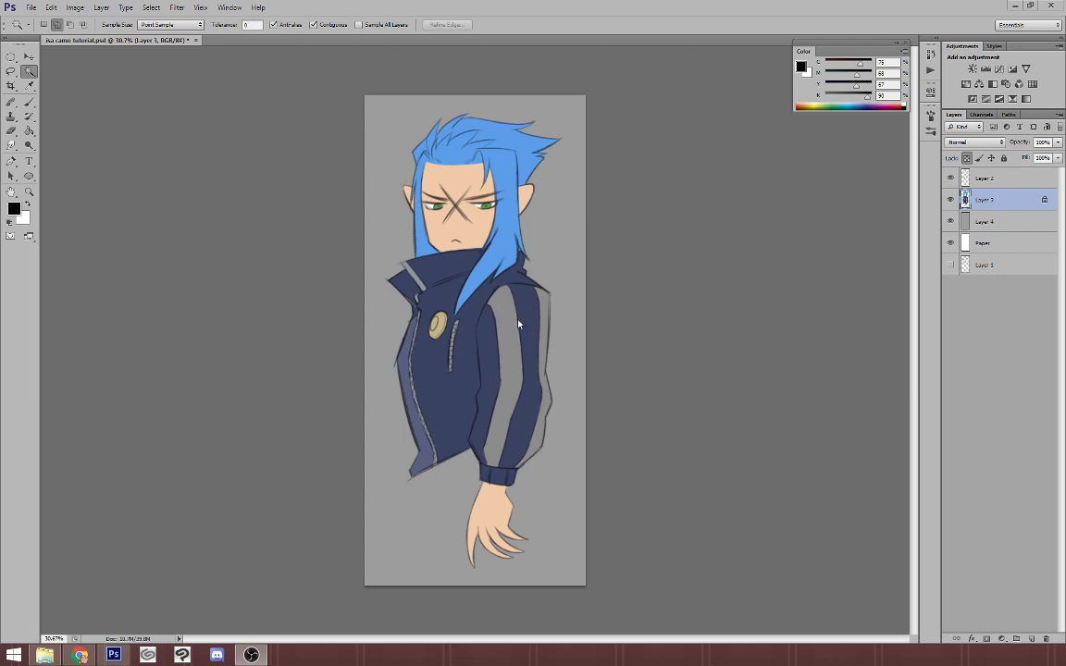
pyautogui.moveTo(499, 296)
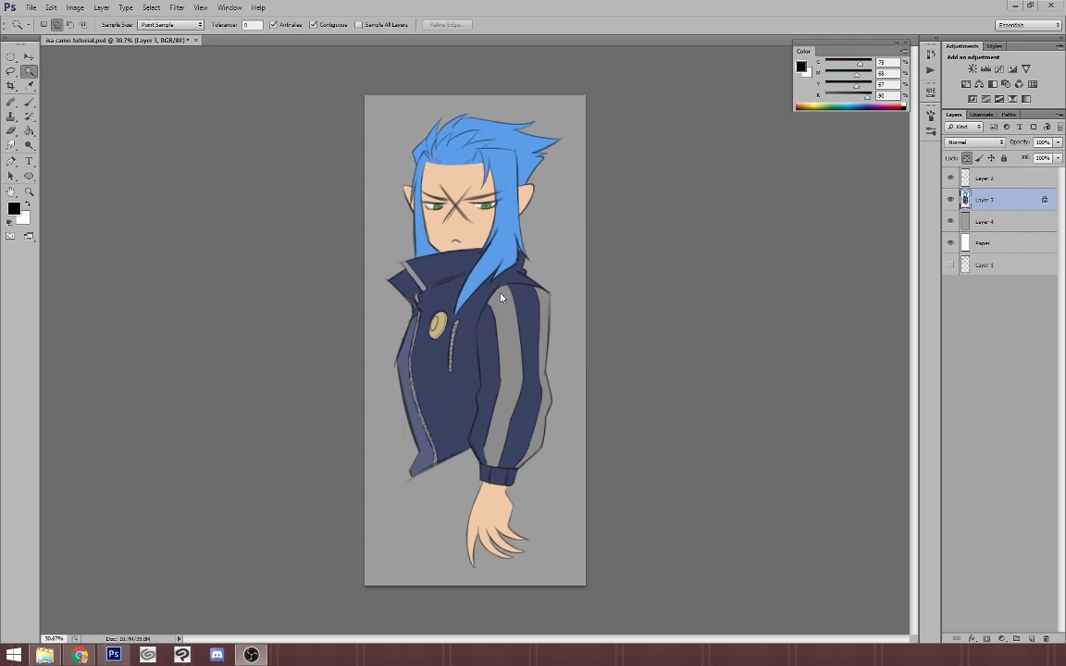
pyautogui.moveTo(507, 362)
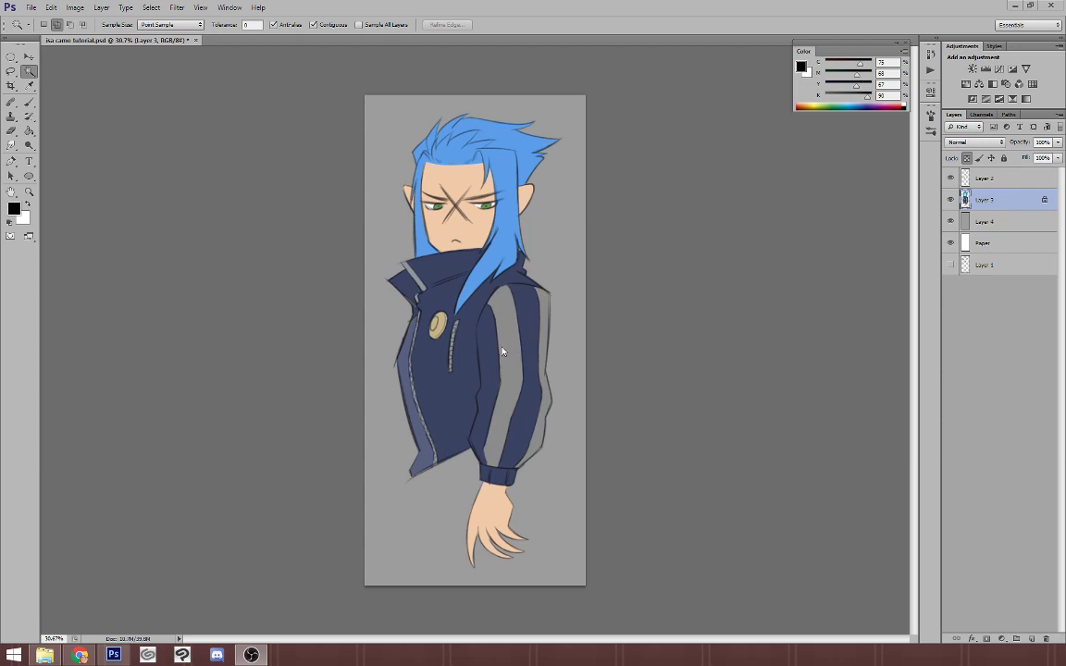
pyautogui.moveTo(500, 309)
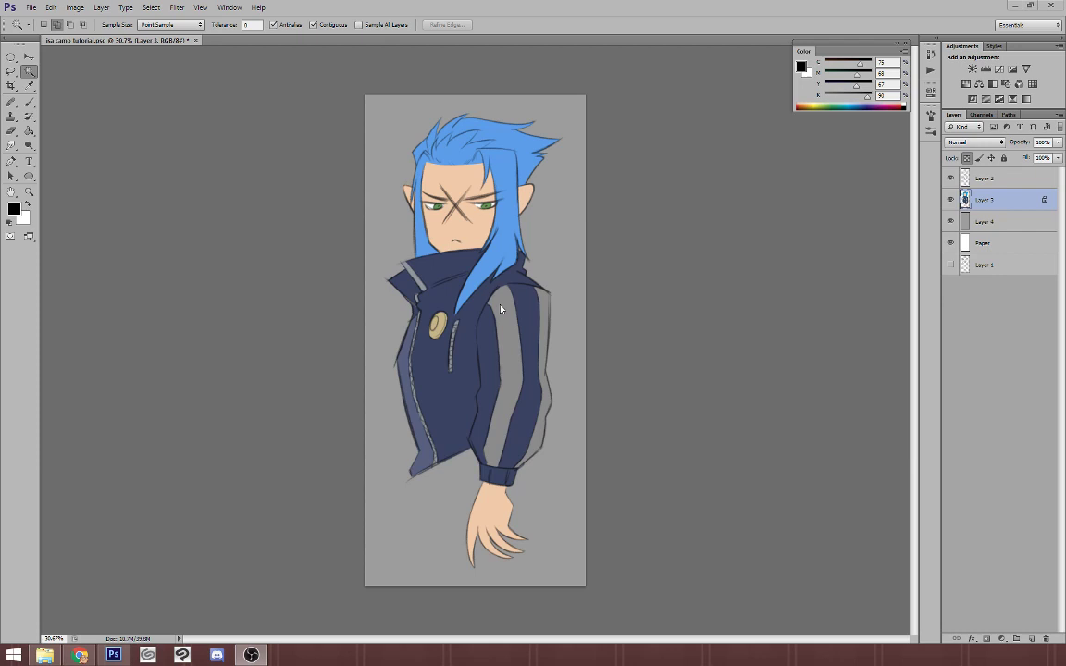
pyautogui.moveTo(507, 392)
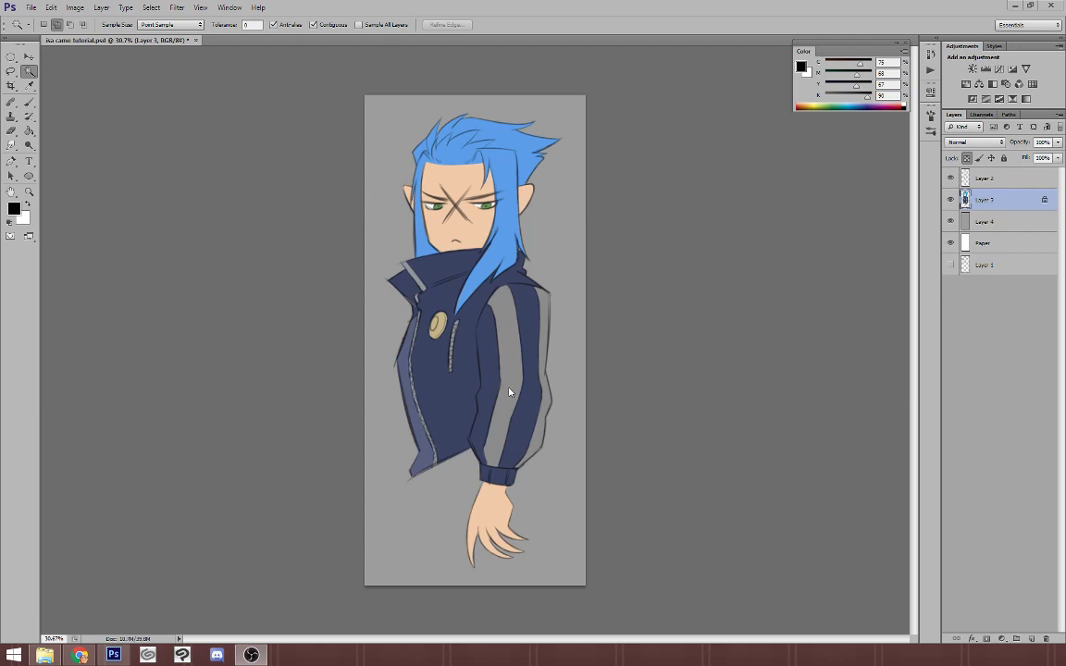
pyautogui.moveTo(479, 282)
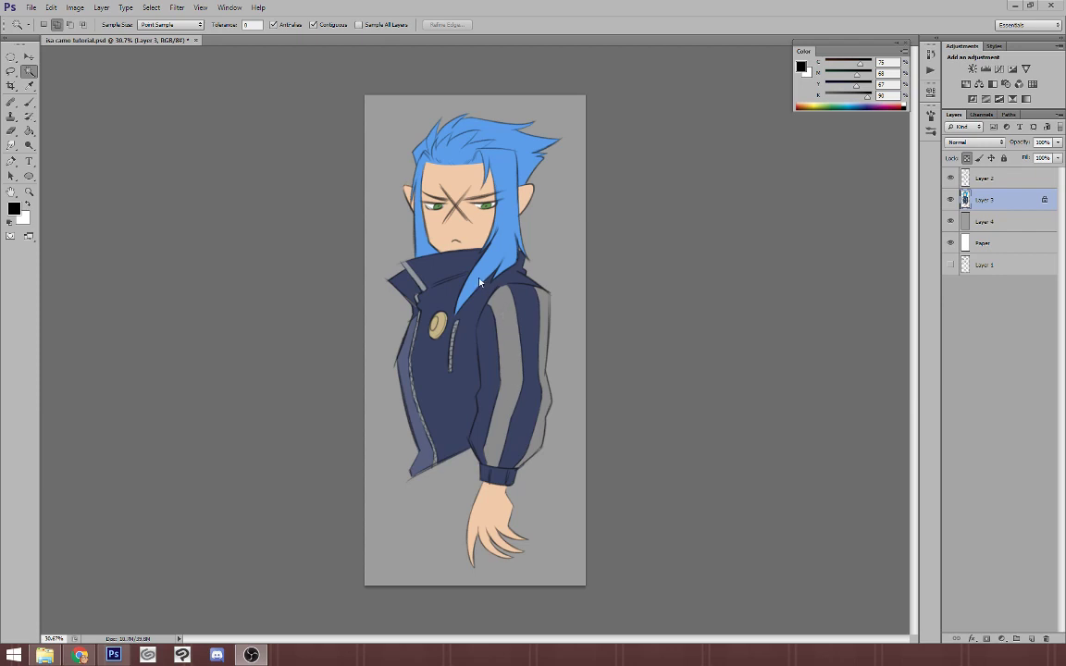
pyautogui.moveTo(413, 255)
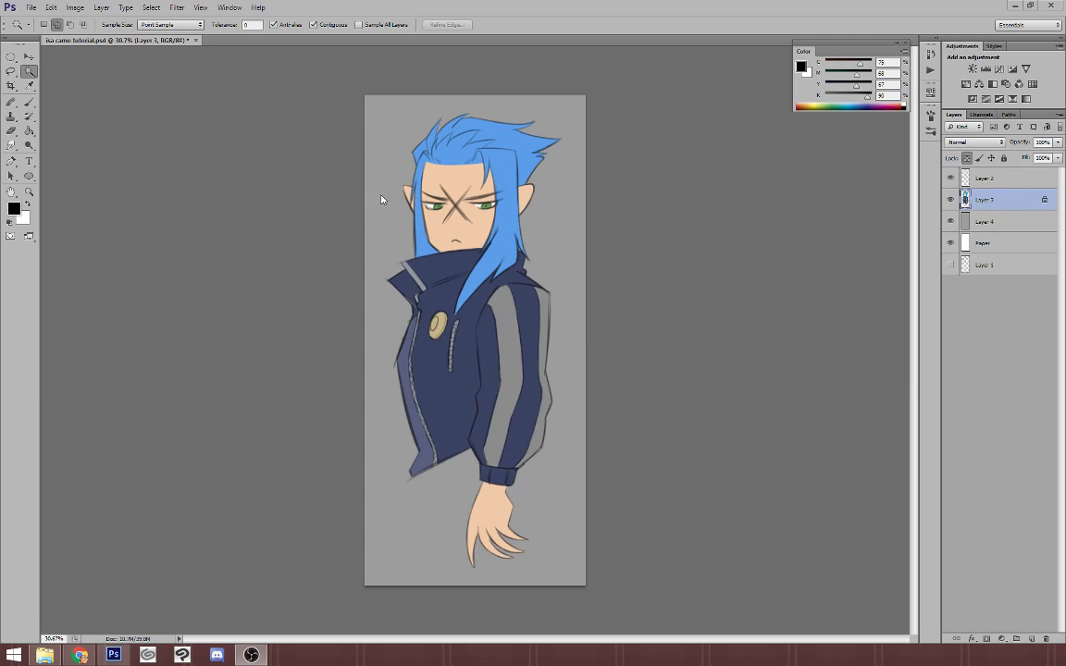
pyautogui.moveTo(392, 199)
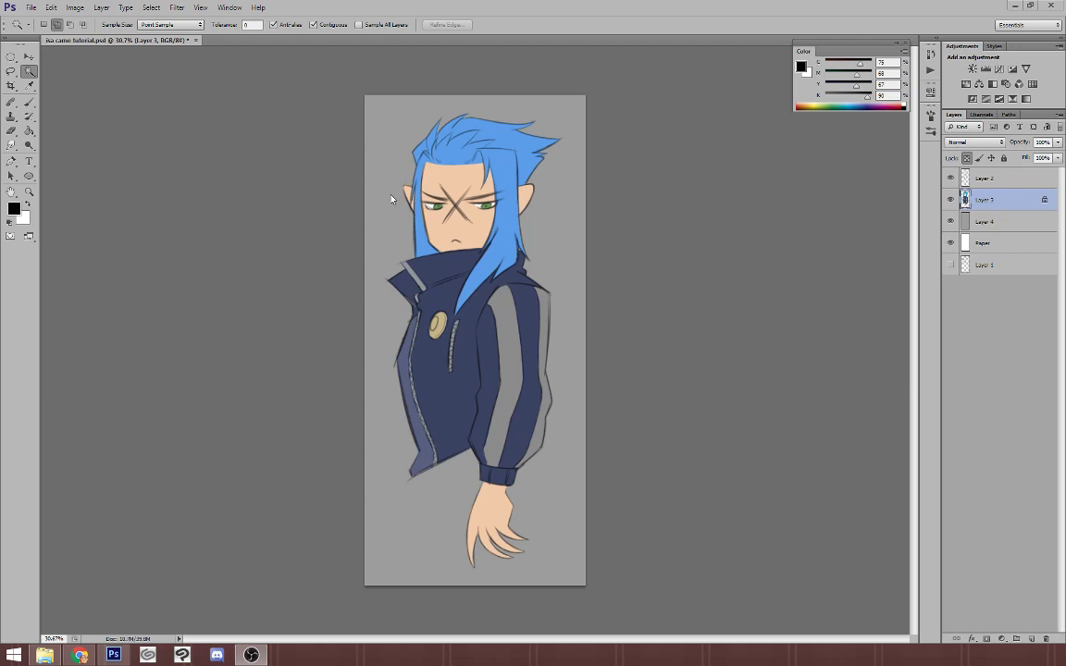
pyautogui.moveTo(414, 199)
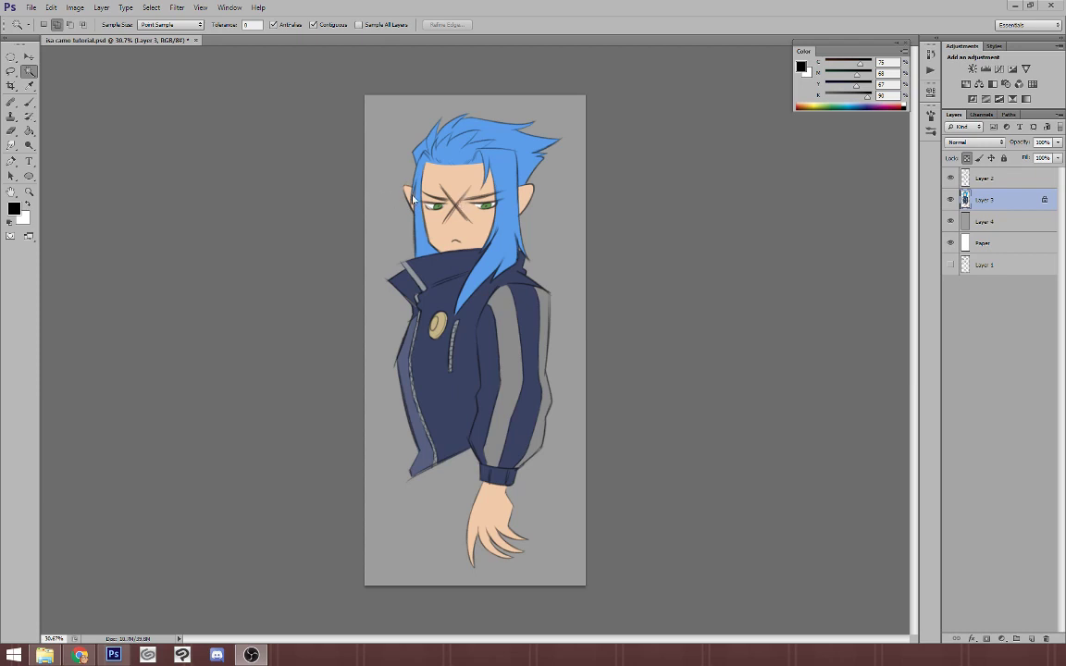
pyautogui.moveTo(528, 283)
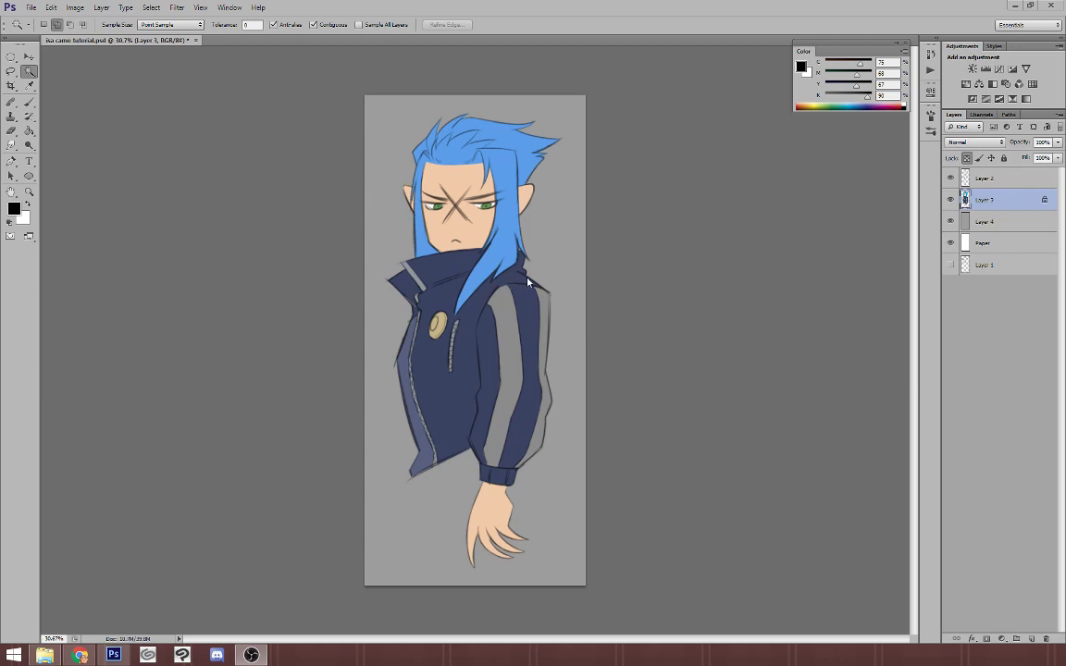
pyautogui.moveTo(467, 270)
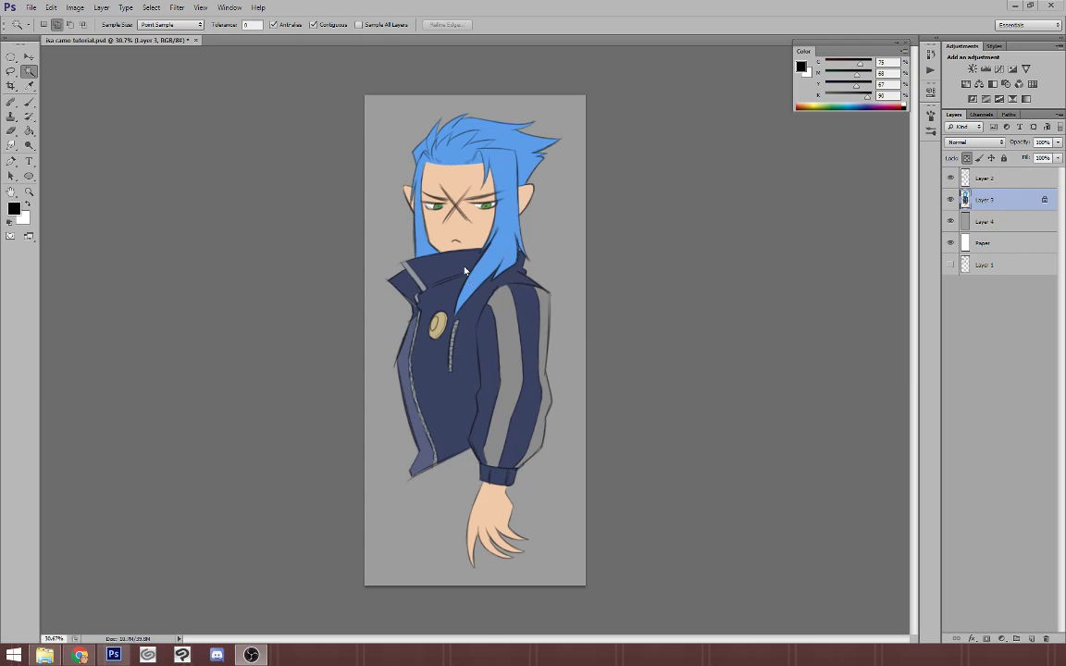
pyautogui.moveTo(496, 342)
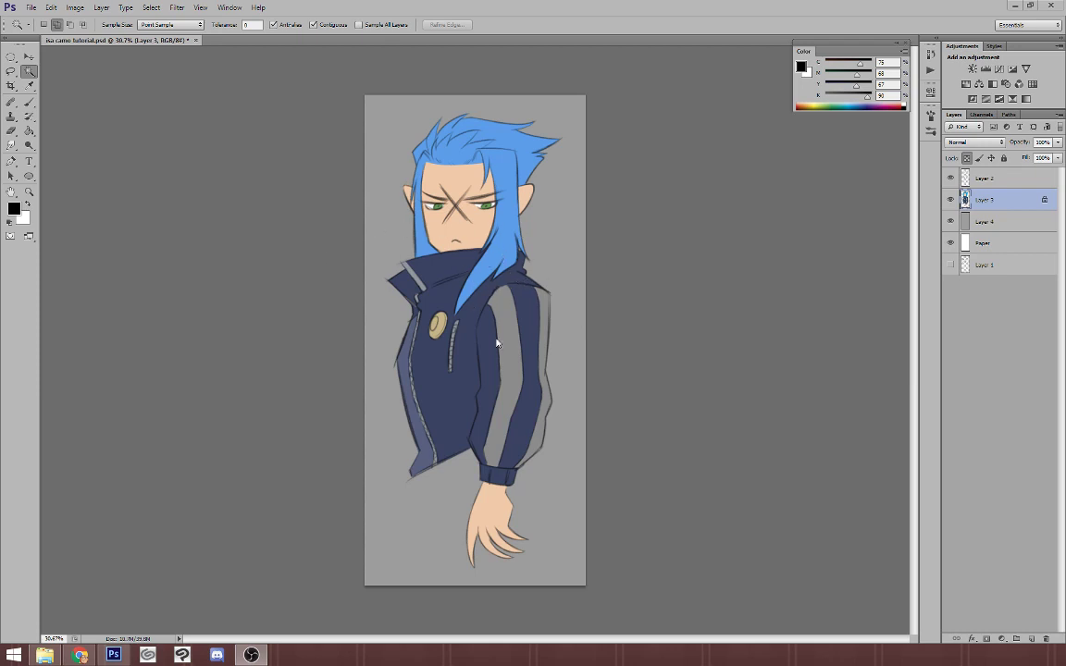
pyautogui.moveTo(378, 257)
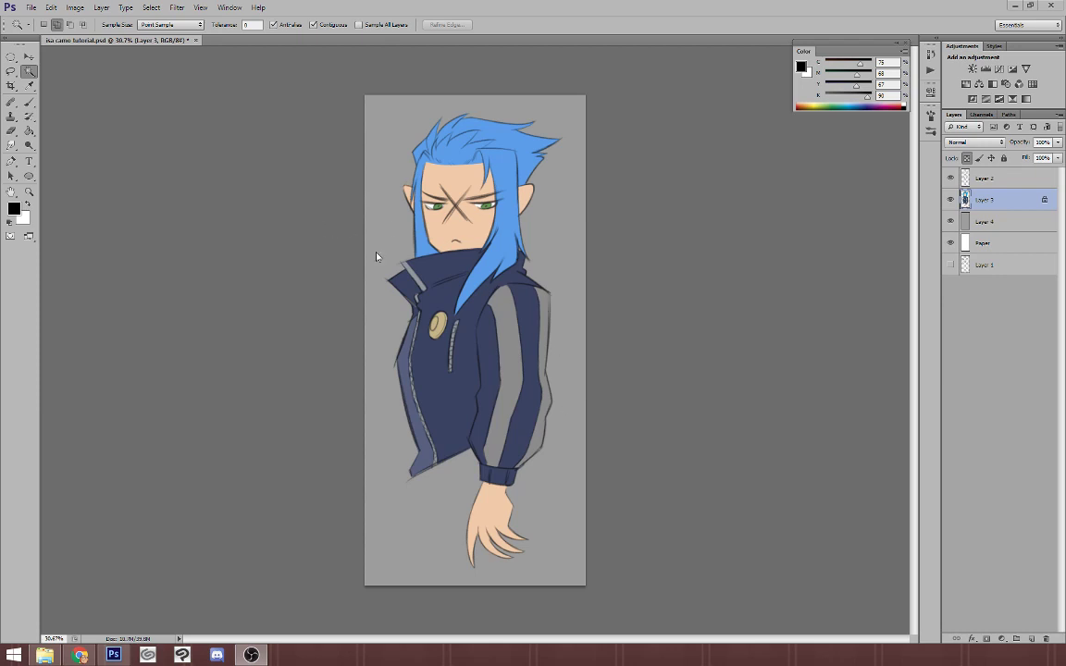
pyautogui.moveTo(448, 151)
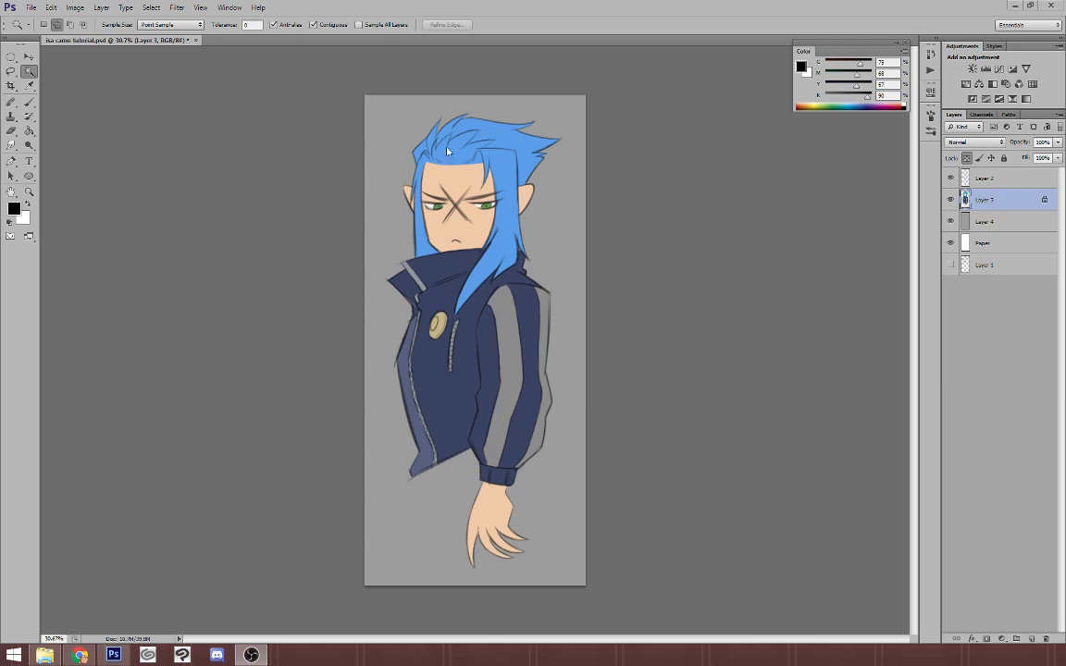
pyautogui.moveTo(463, 167)
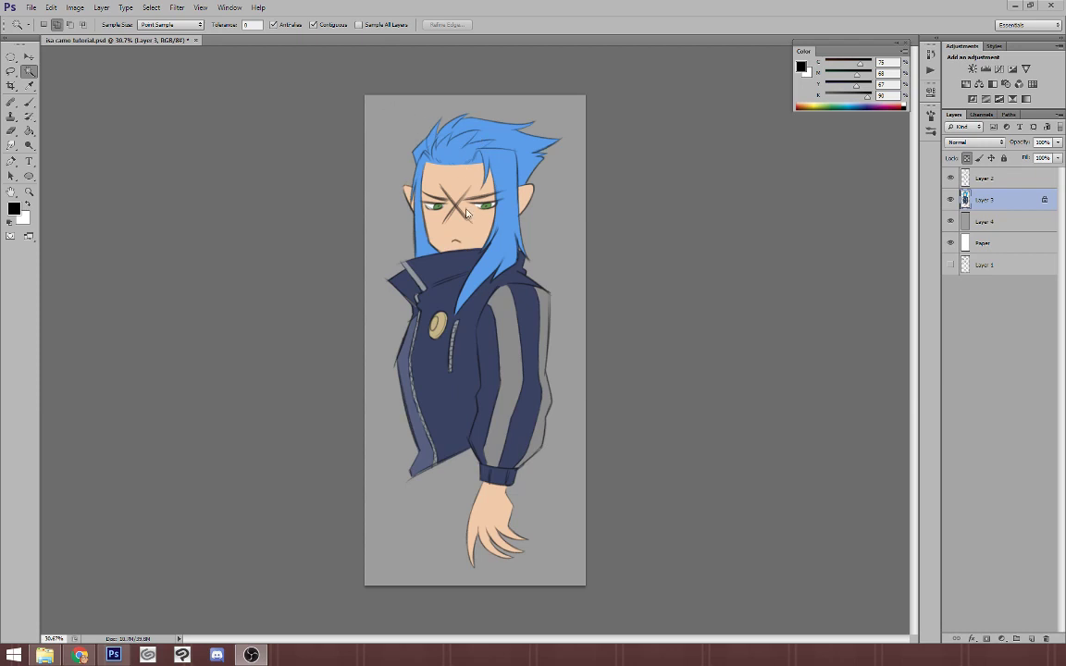
pyautogui.moveTo(231, 72)
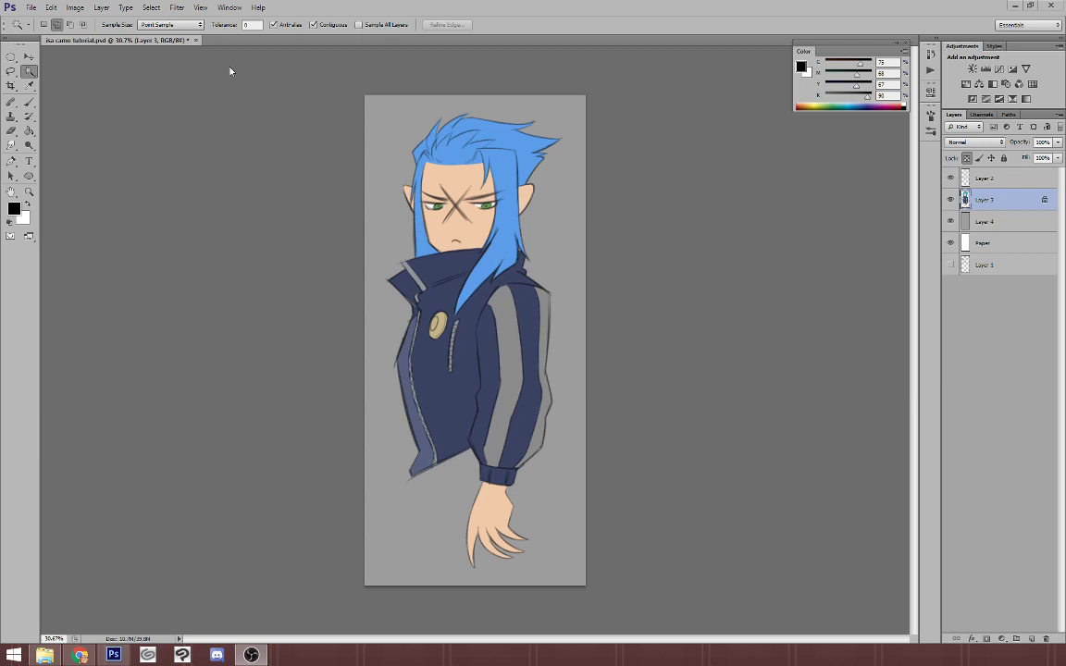
pyautogui.moveTo(414, 289)
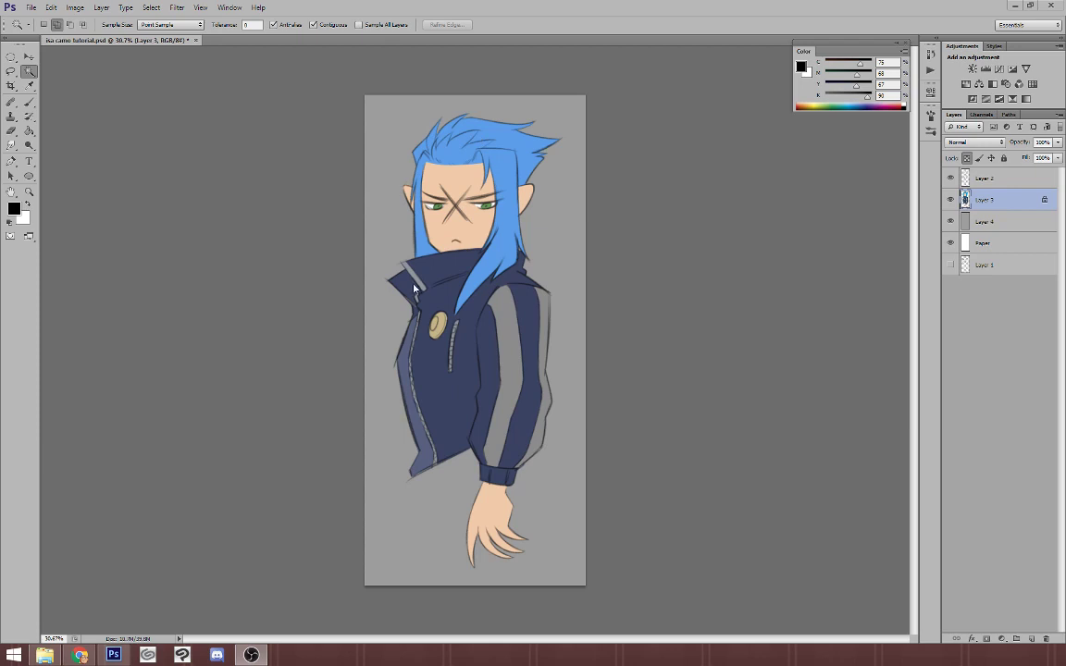
pyautogui.moveTo(400, 292)
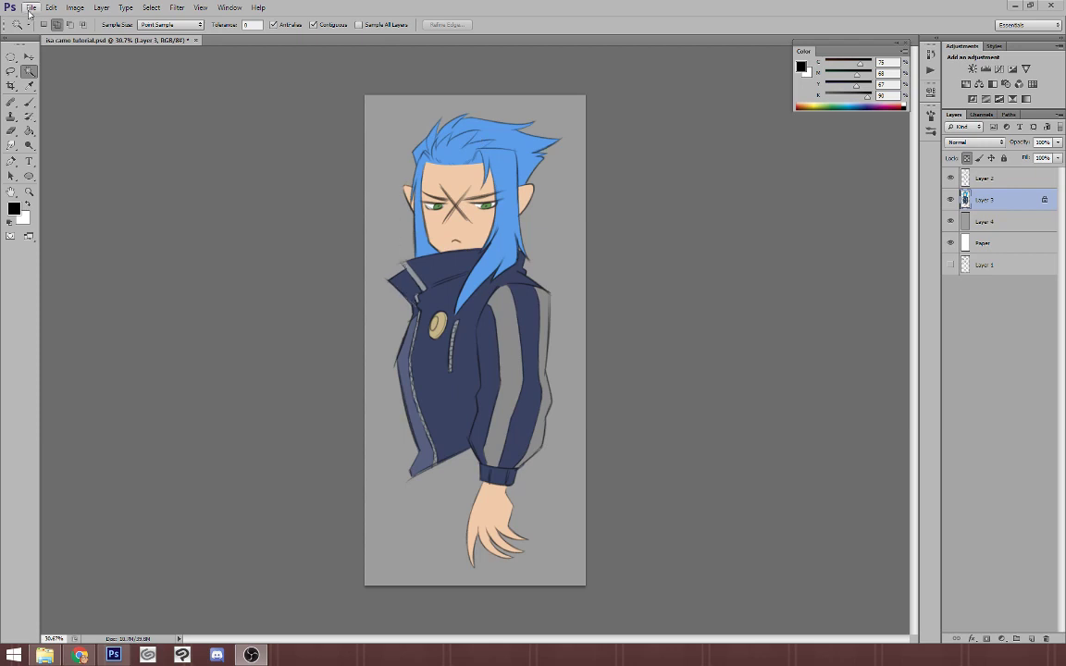
# Step: Create a new 5400 by 3600 px white document via File > New, keeping the preset
pyautogui.click(31, 8)
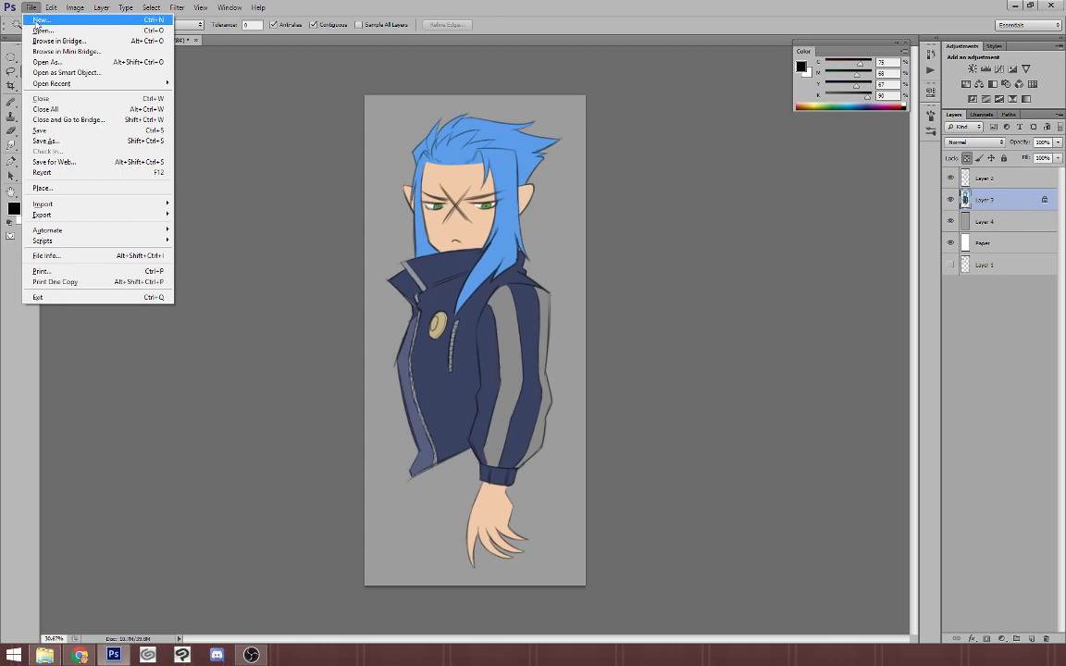
pyautogui.click(41, 19)
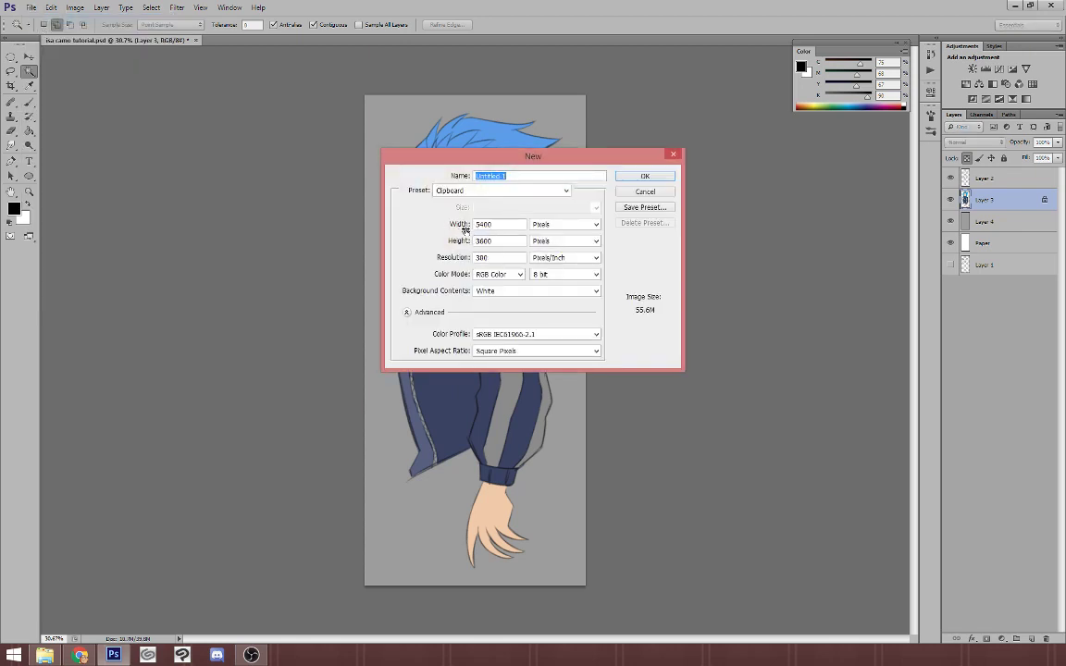
pyautogui.moveTo(467, 224)
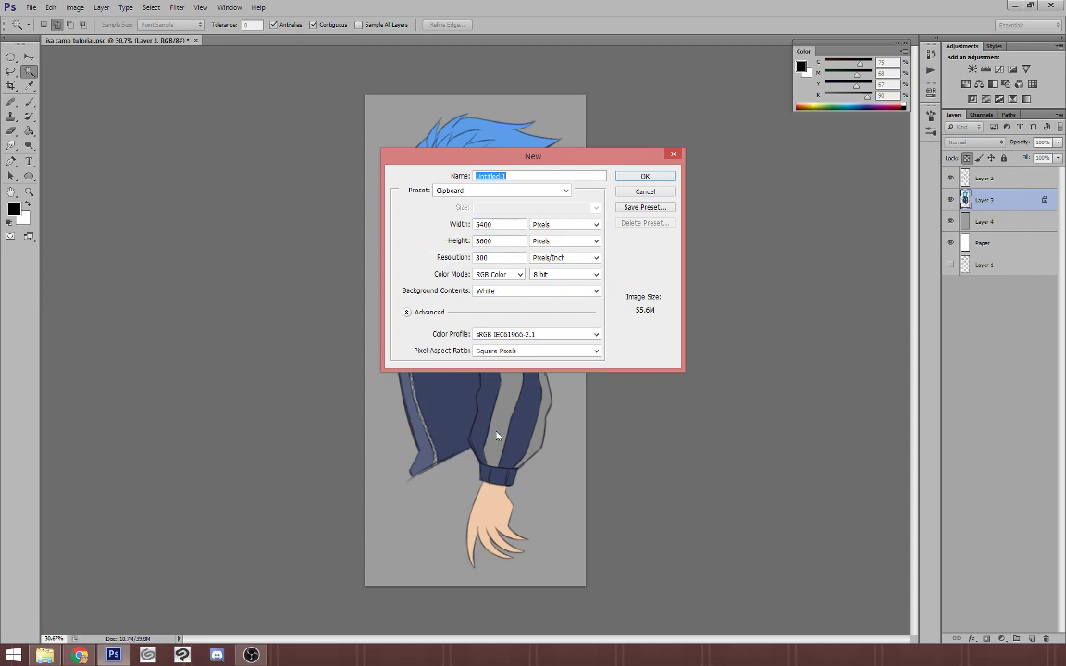
pyautogui.moveTo(492, 440)
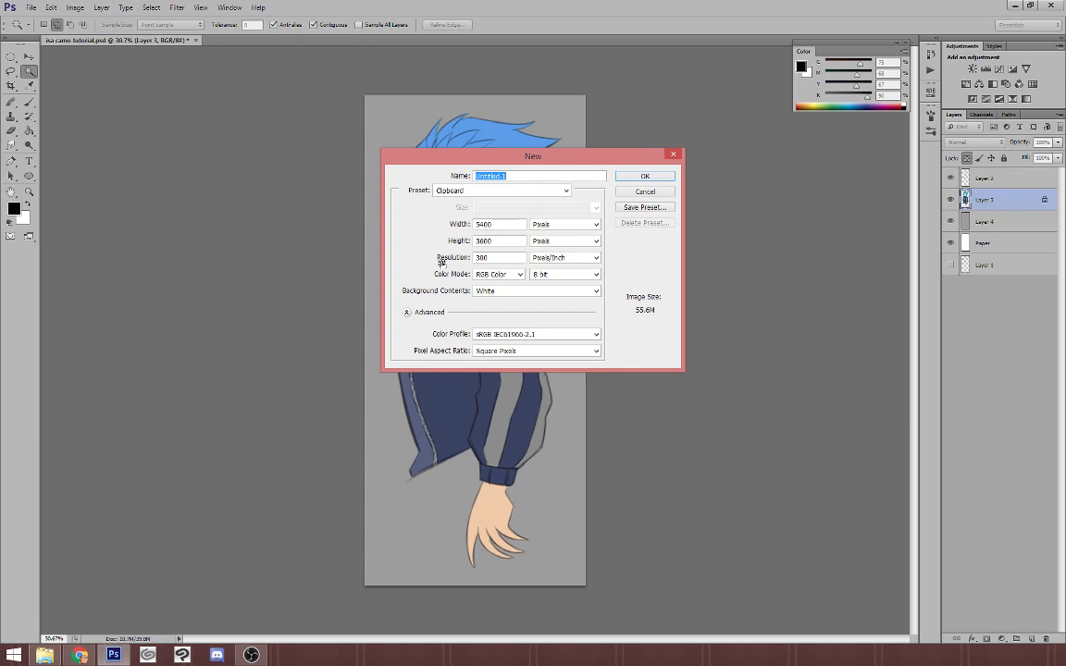
pyautogui.moveTo(441, 273)
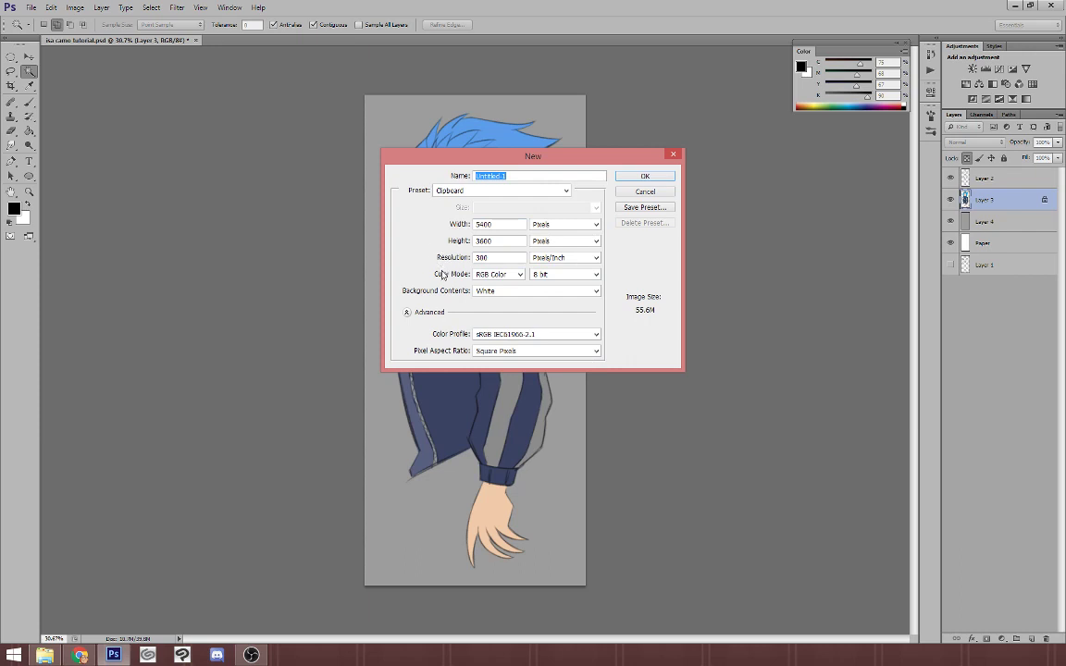
pyautogui.moveTo(418, 244)
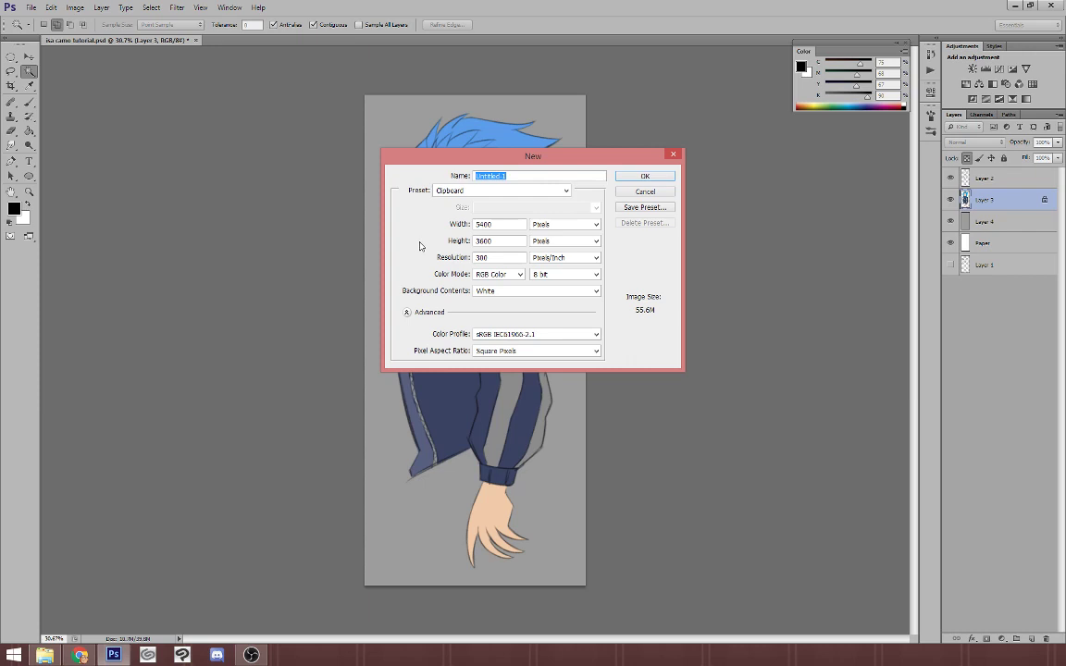
pyautogui.moveTo(392, 259)
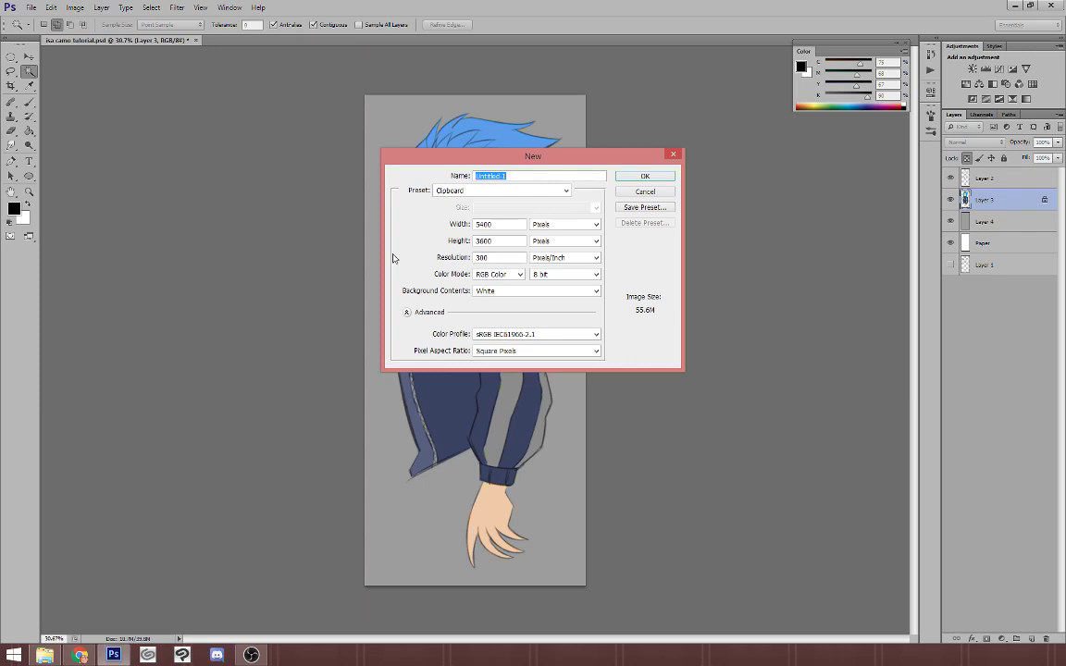
pyautogui.moveTo(425, 230)
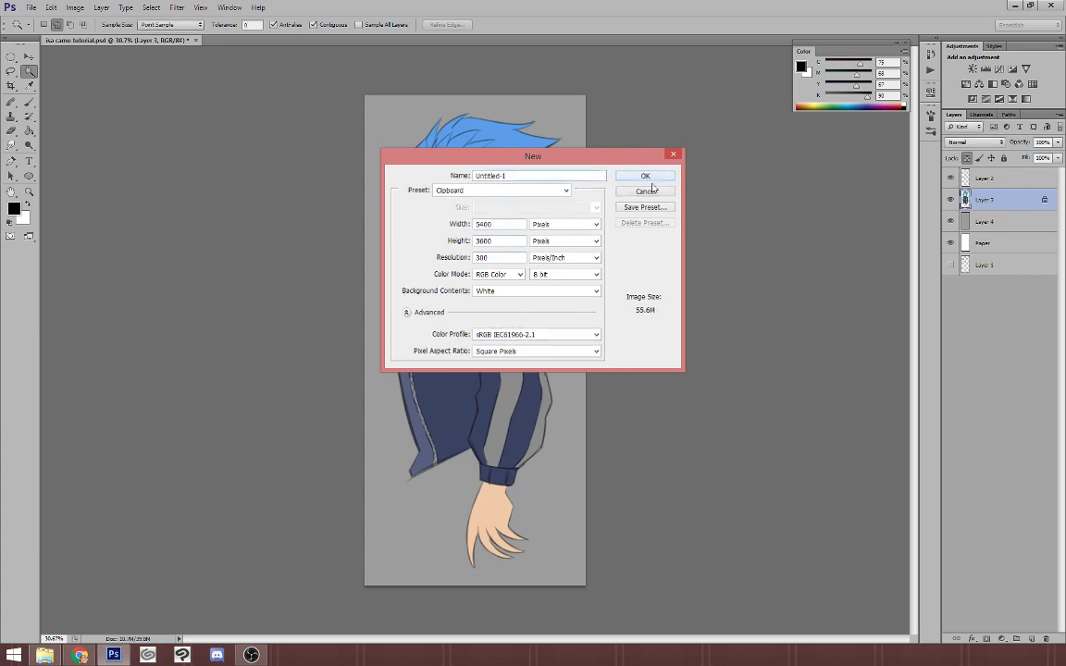
pyautogui.click(643, 176)
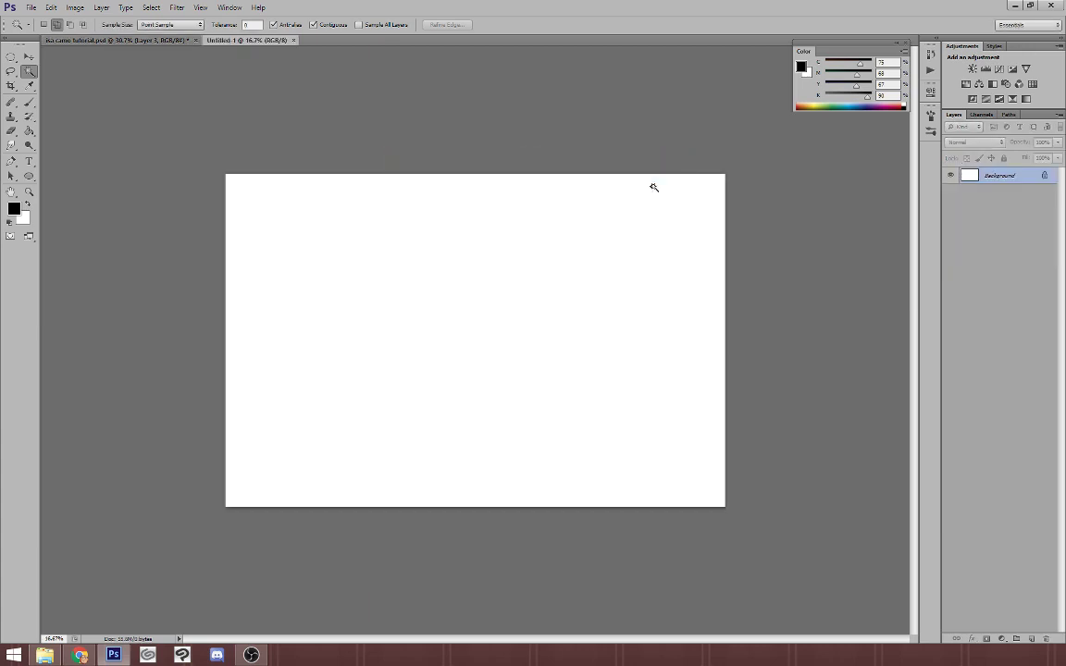
# Step: Switch to the new blank portrait Untitled document canvas
pyautogui.click(52, 8)
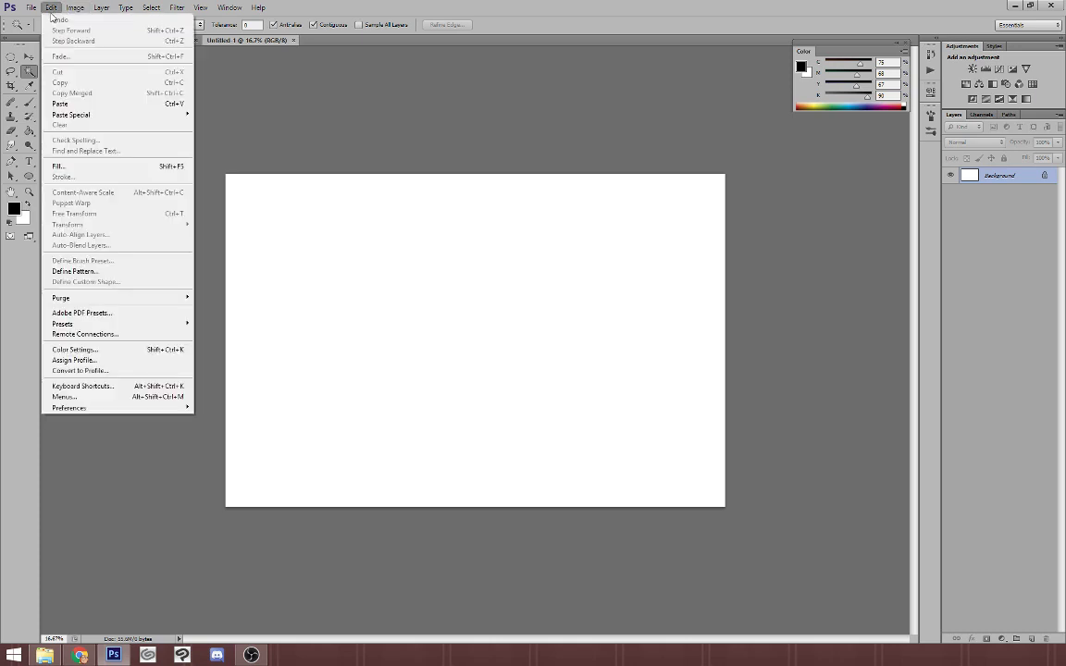
pyautogui.click(74, 8)
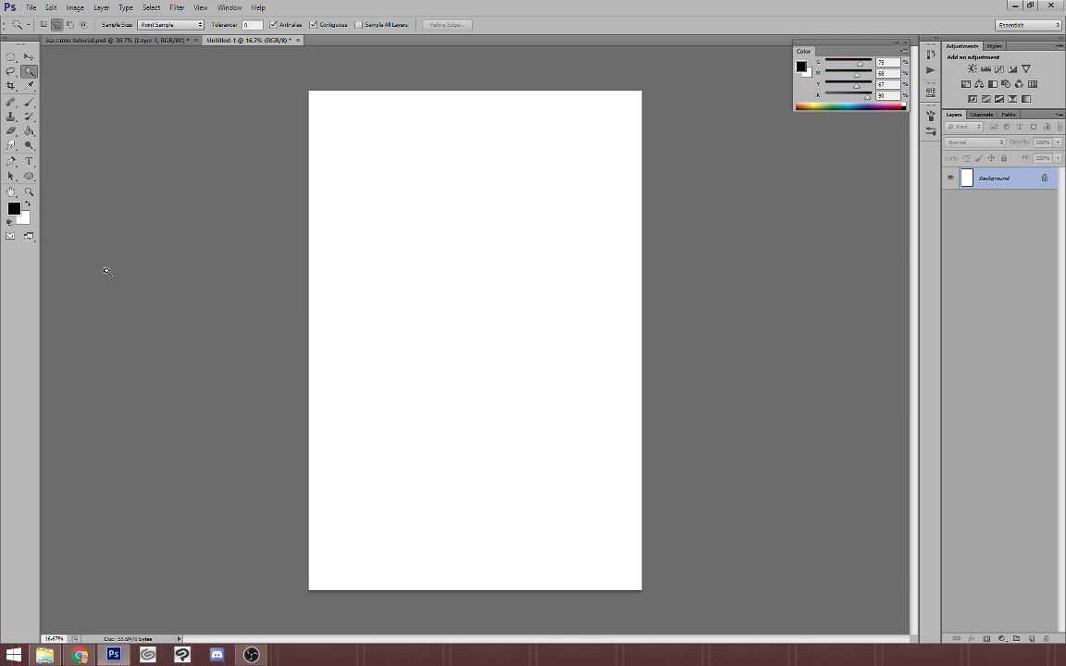
pyautogui.moveTo(15, 211)
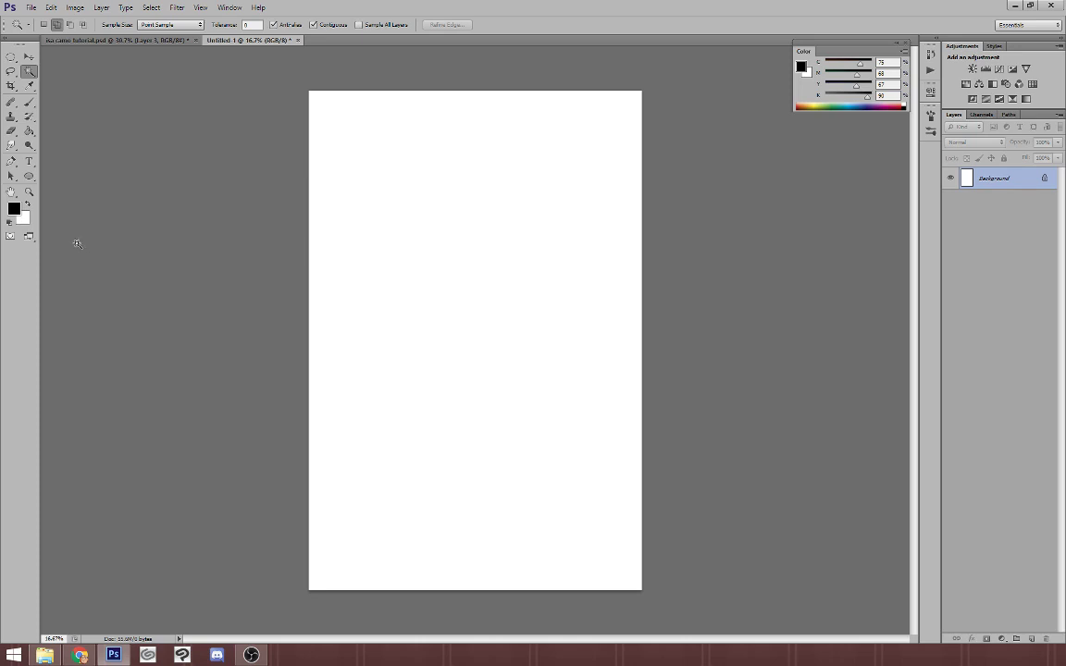
pyautogui.moveTo(144, 285)
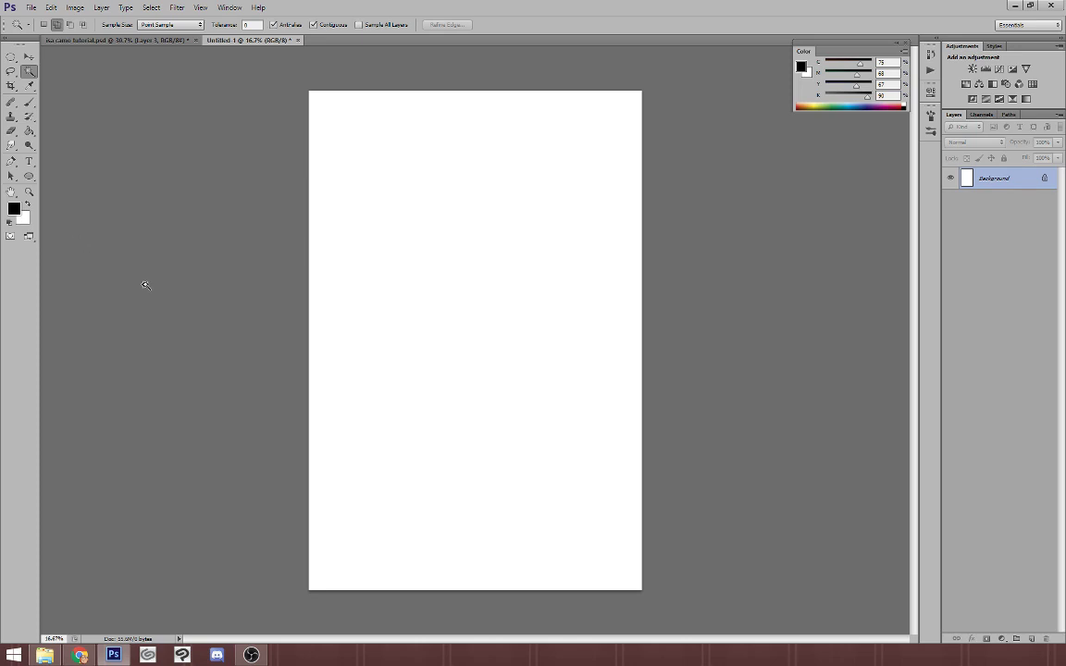
pyautogui.moveTo(126, 259)
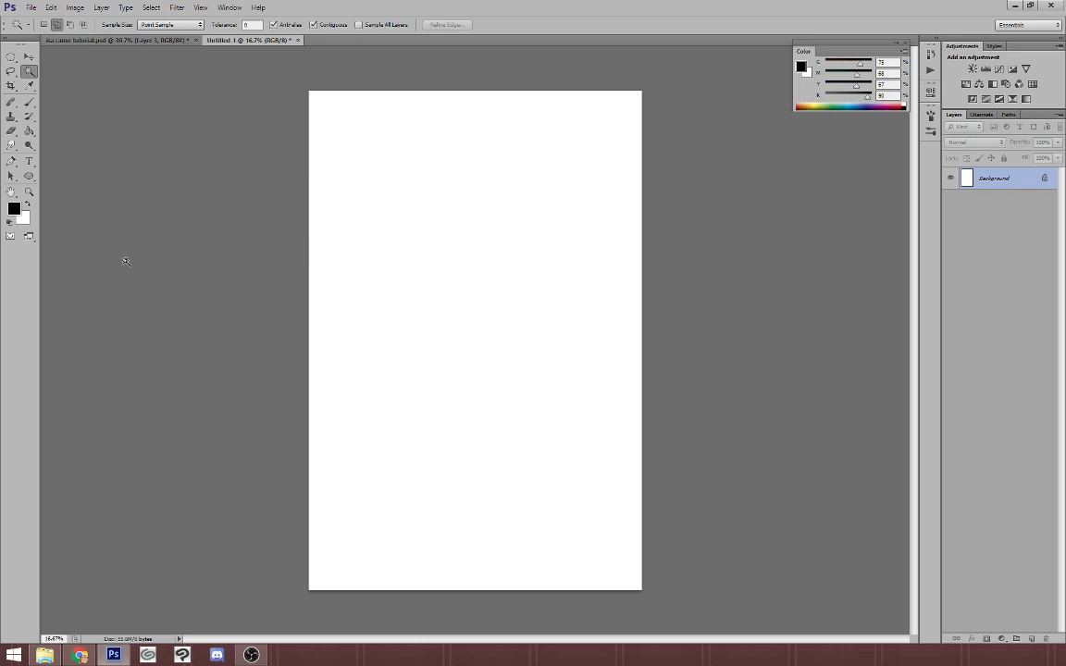
# Step: Add a new empty layer and fill it with Render Clouds grayscale noise
pyautogui.click(1029, 638)
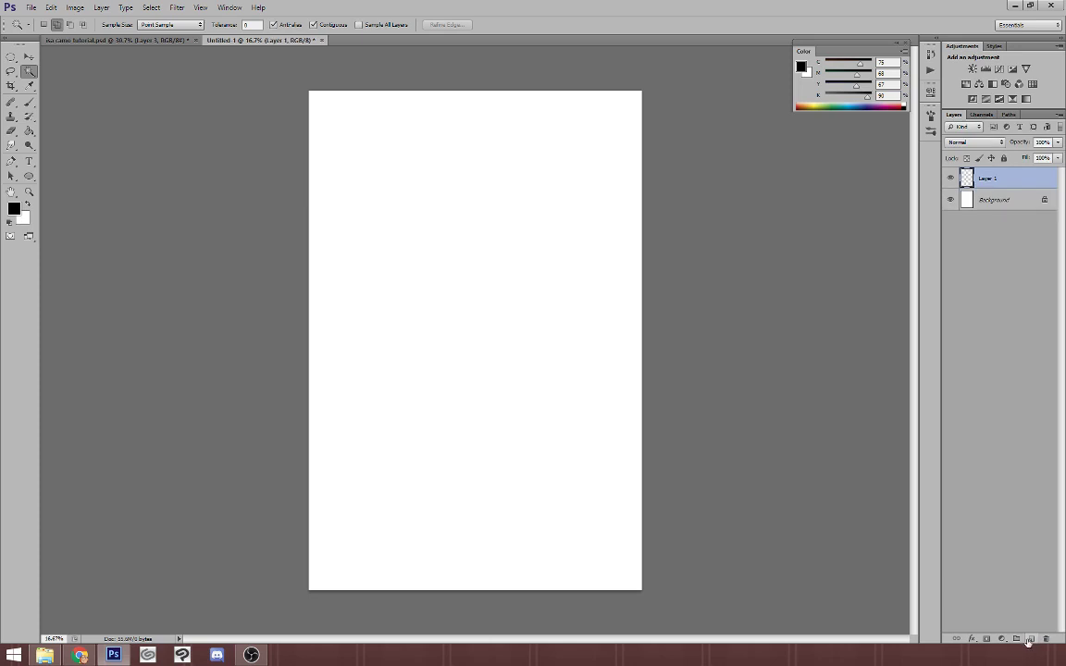
pyautogui.click(175, 8)
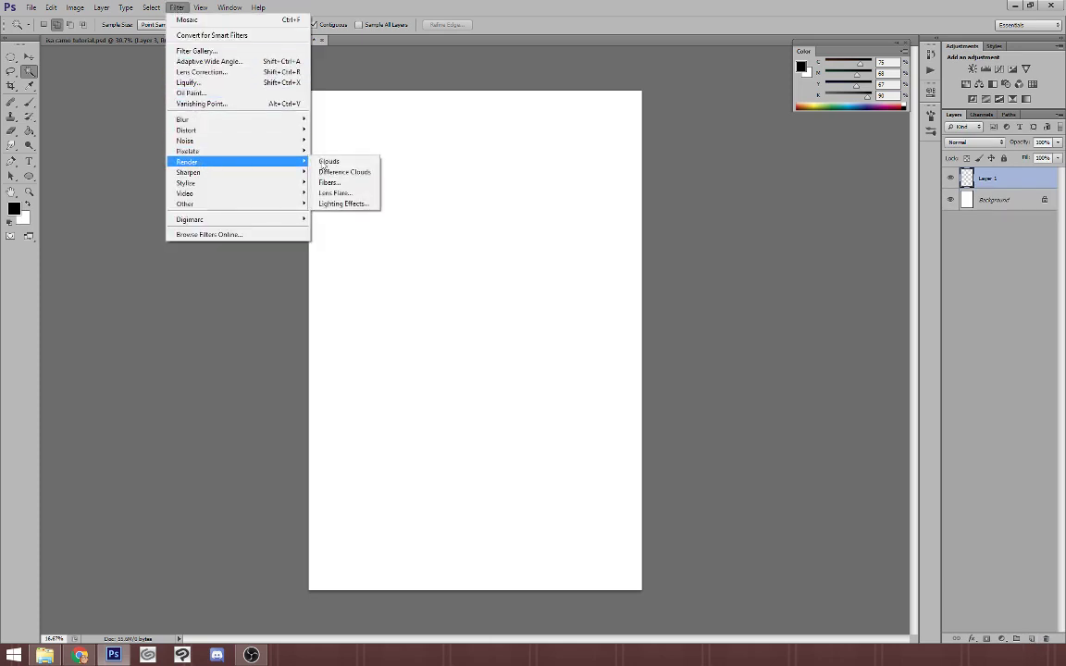
pyautogui.click(344, 171)
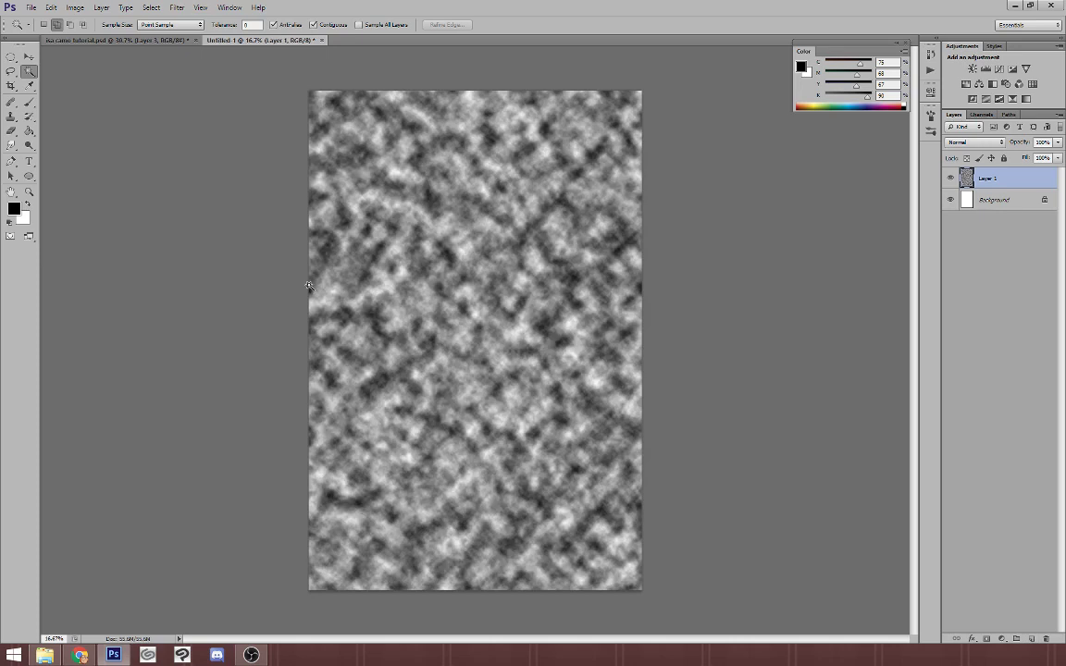
pyautogui.moveTo(389, 252)
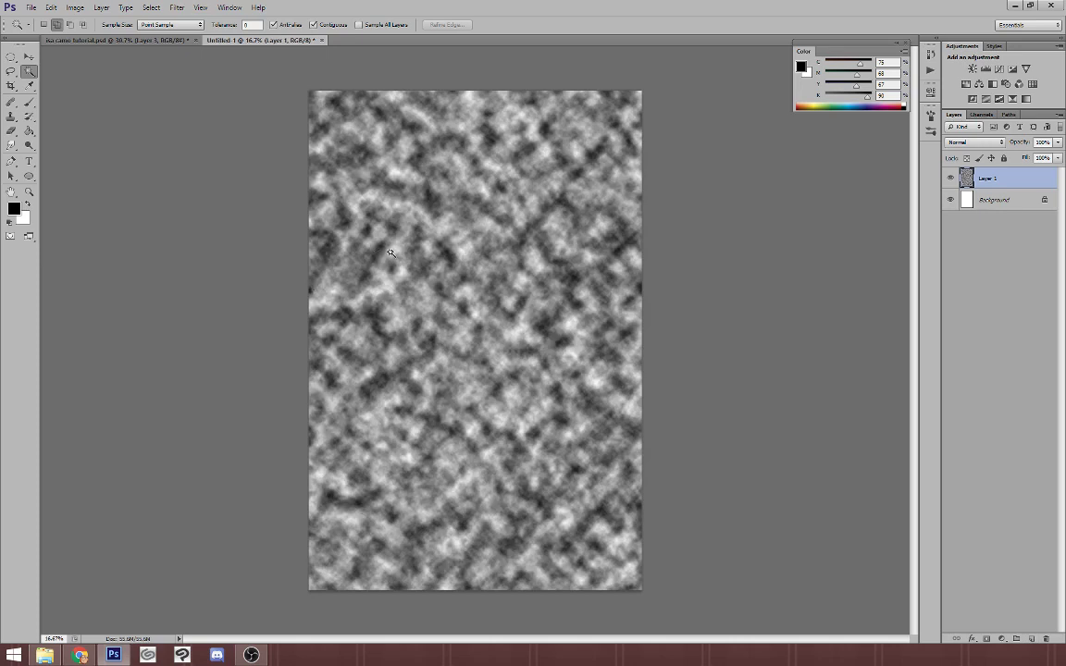
pyautogui.moveTo(381, 262)
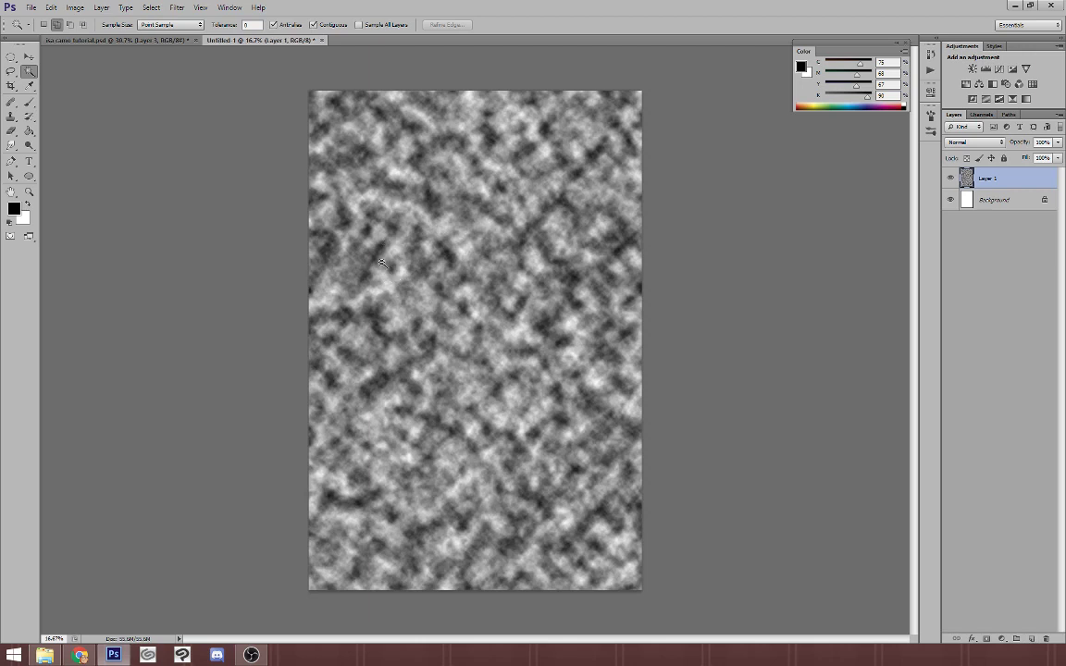
pyautogui.moveTo(415, 263)
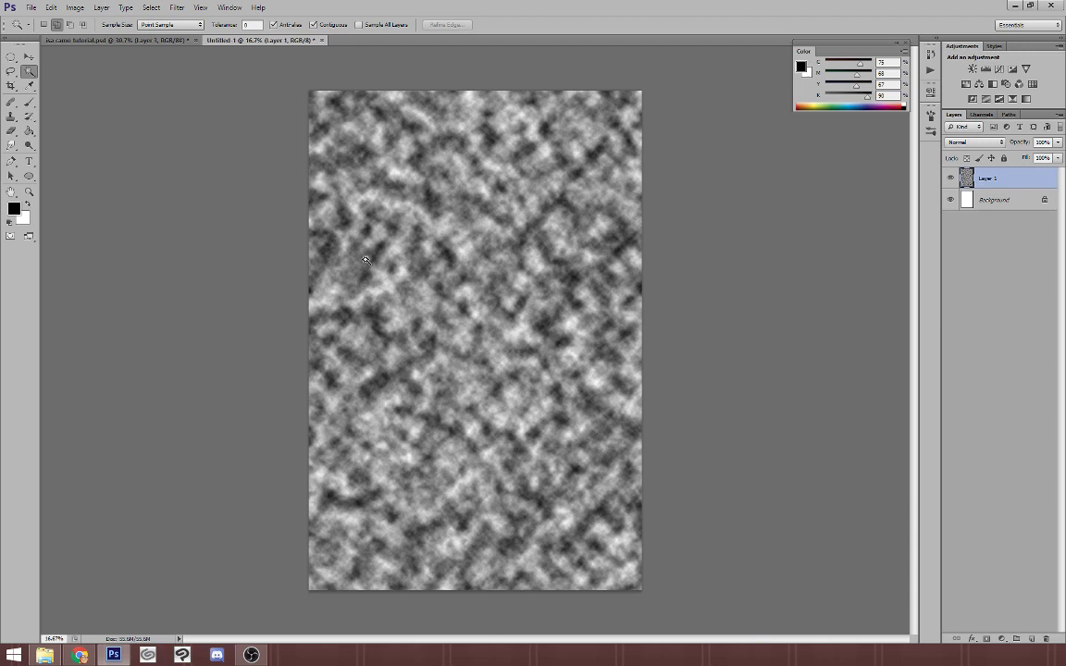
pyautogui.moveTo(241, 178)
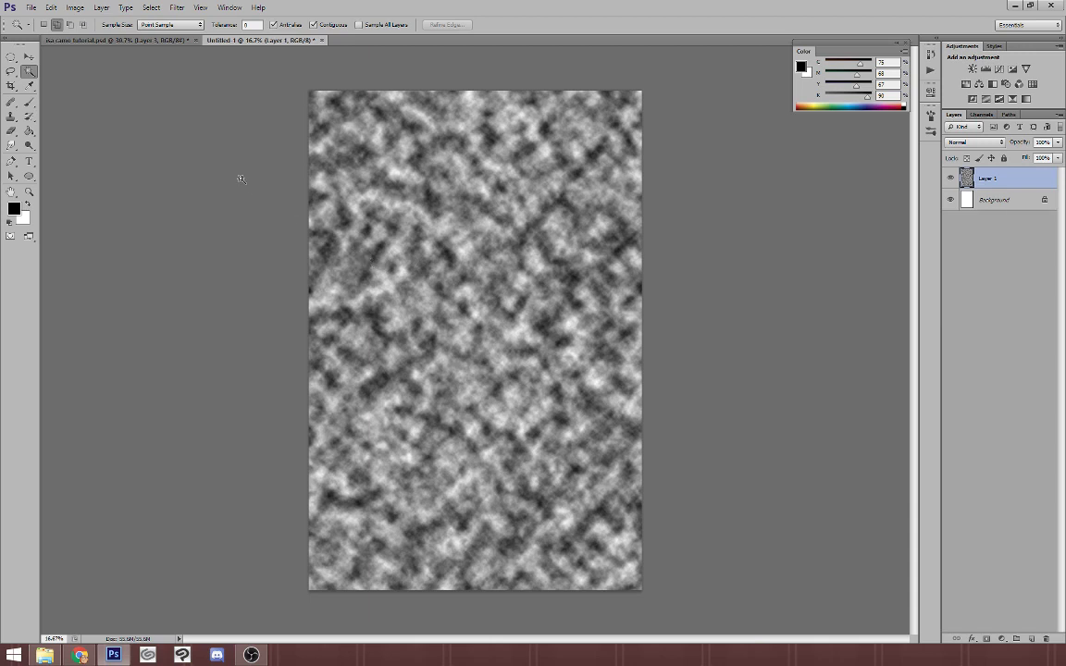
# Step: Apply Levels with input sliders pulled inward so the clouds become hard black-and-white blobs
pyautogui.click(74, 7)
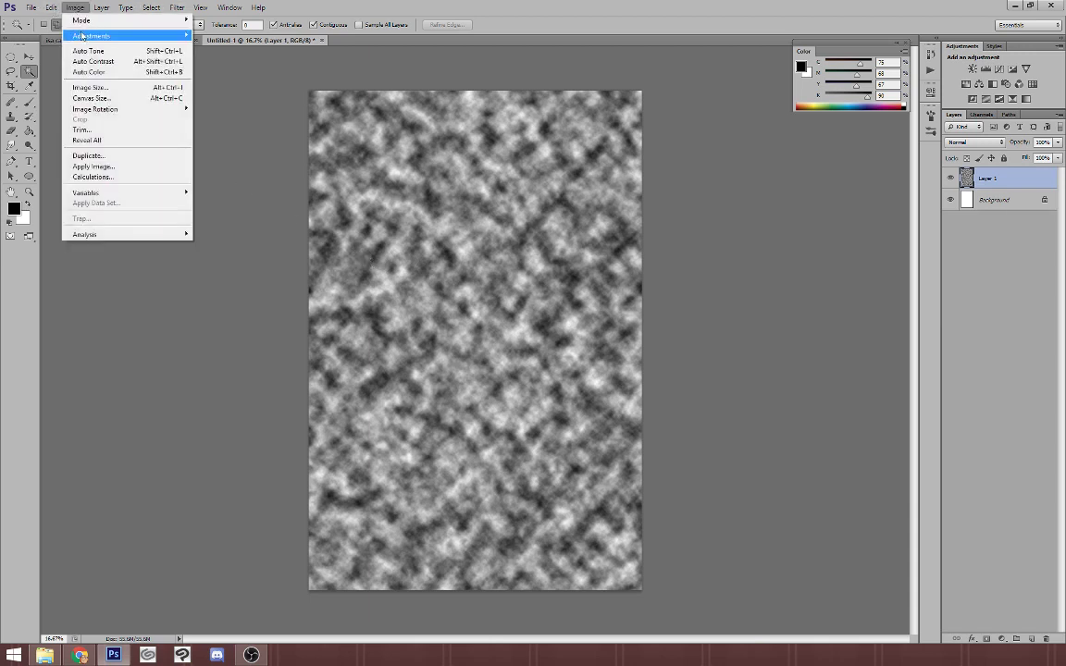
pyautogui.click(88, 35)
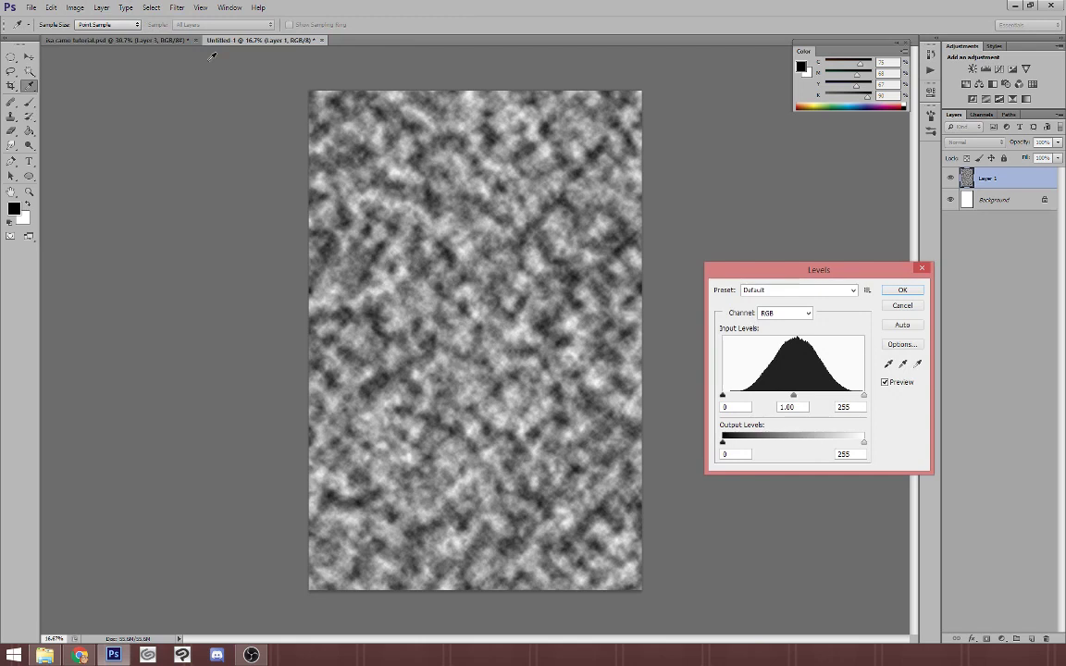
pyautogui.moveTo(736, 399)
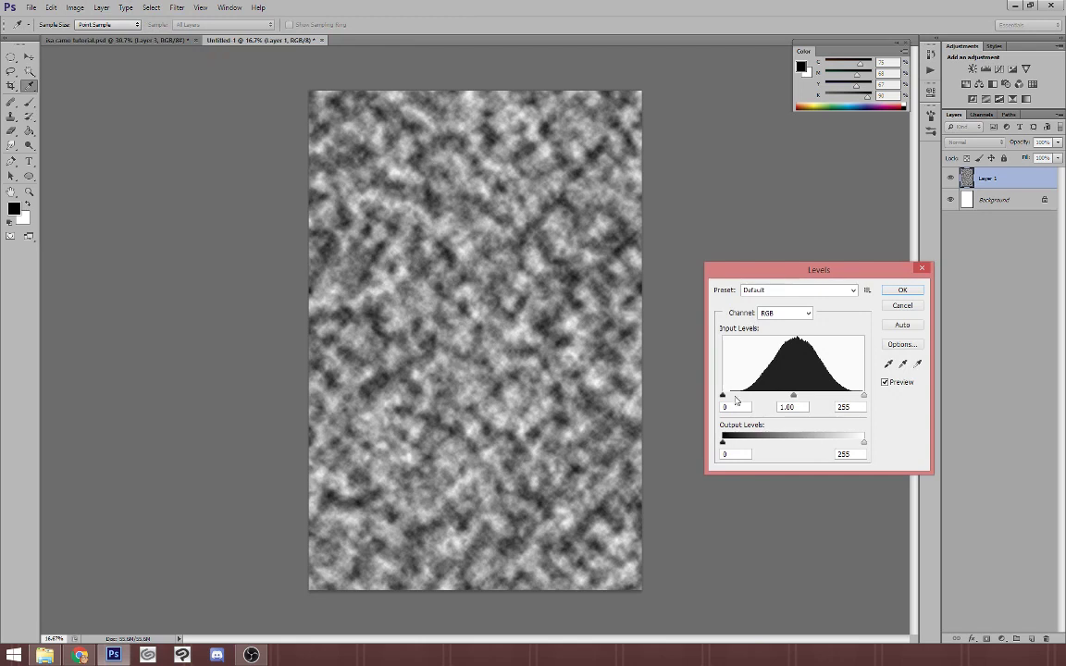
pyautogui.moveTo(862, 396); pyautogui.dragTo(854, 396)
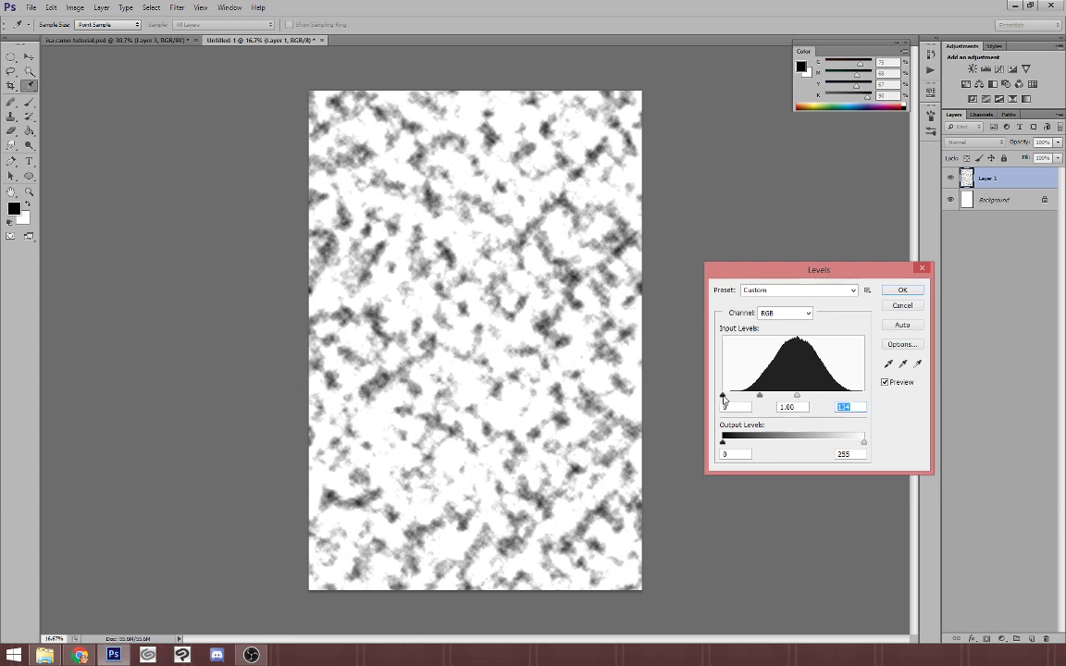
pyautogui.moveTo(723, 396); pyautogui.dragTo(796, 396)
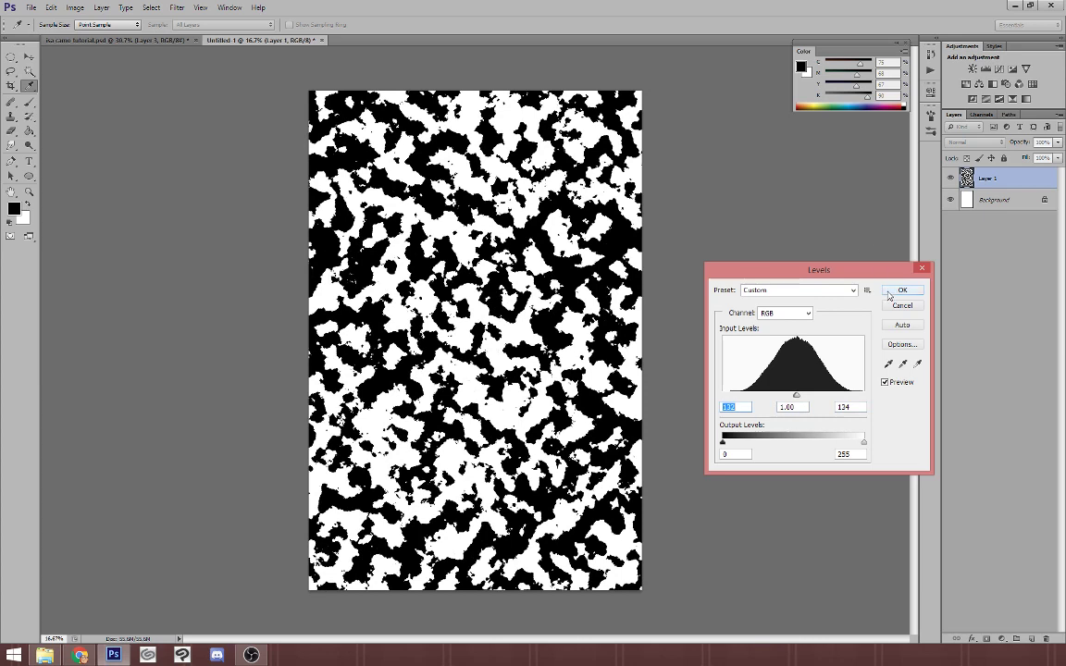
pyautogui.click(903, 289)
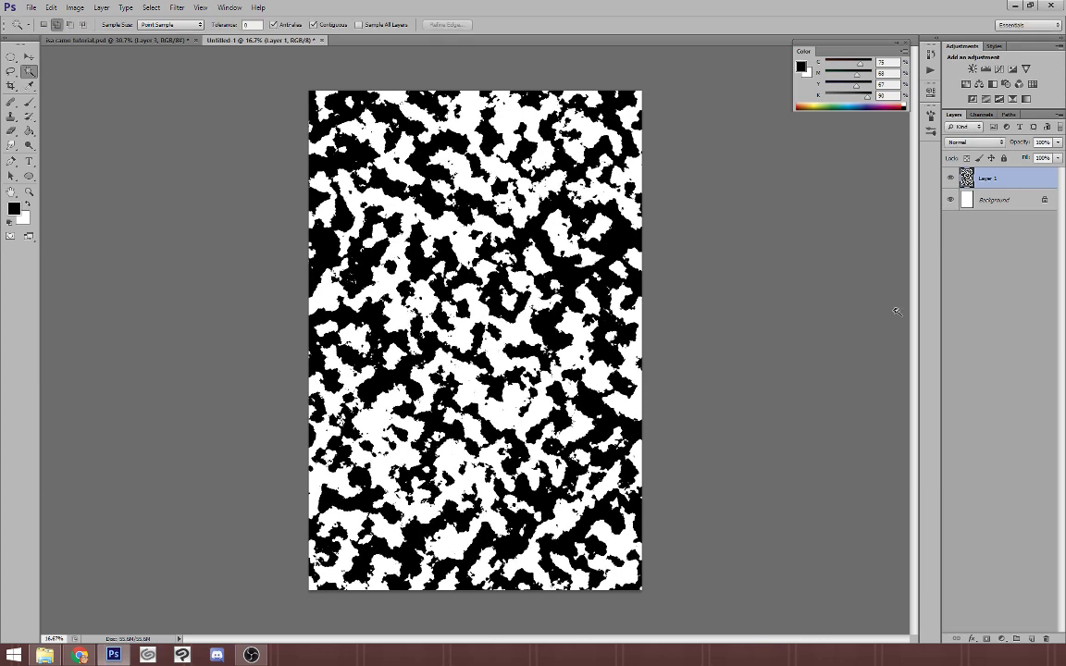
# Step: Apply the Pixelate > Mosaic filter to break the blobs into square blocks
pyautogui.click(177, 7)
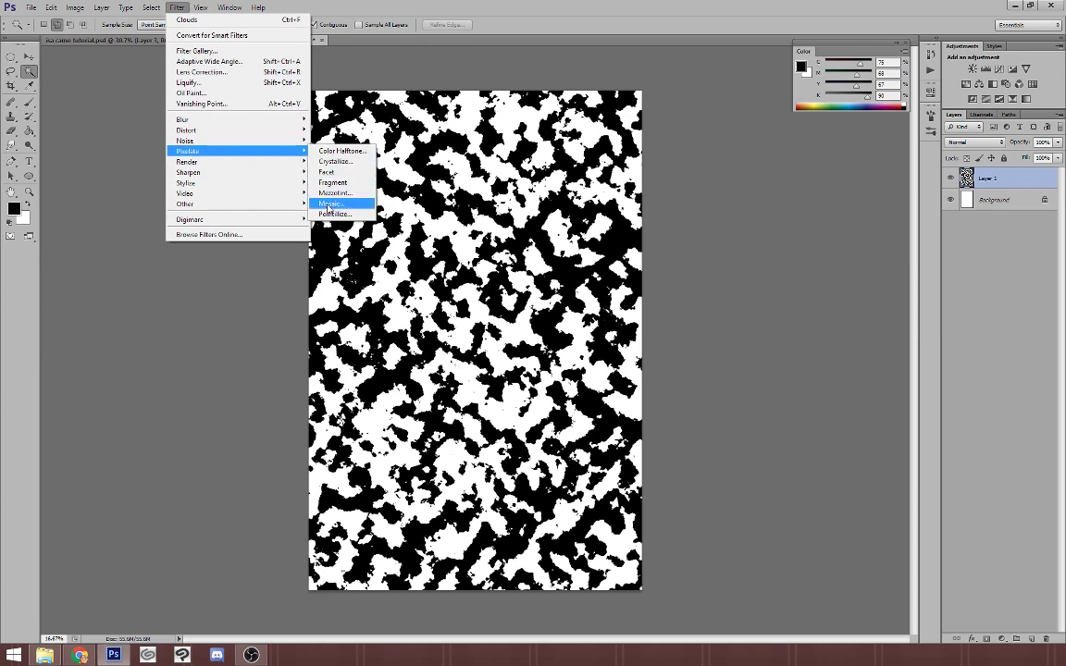
pyautogui.click(329, 201)
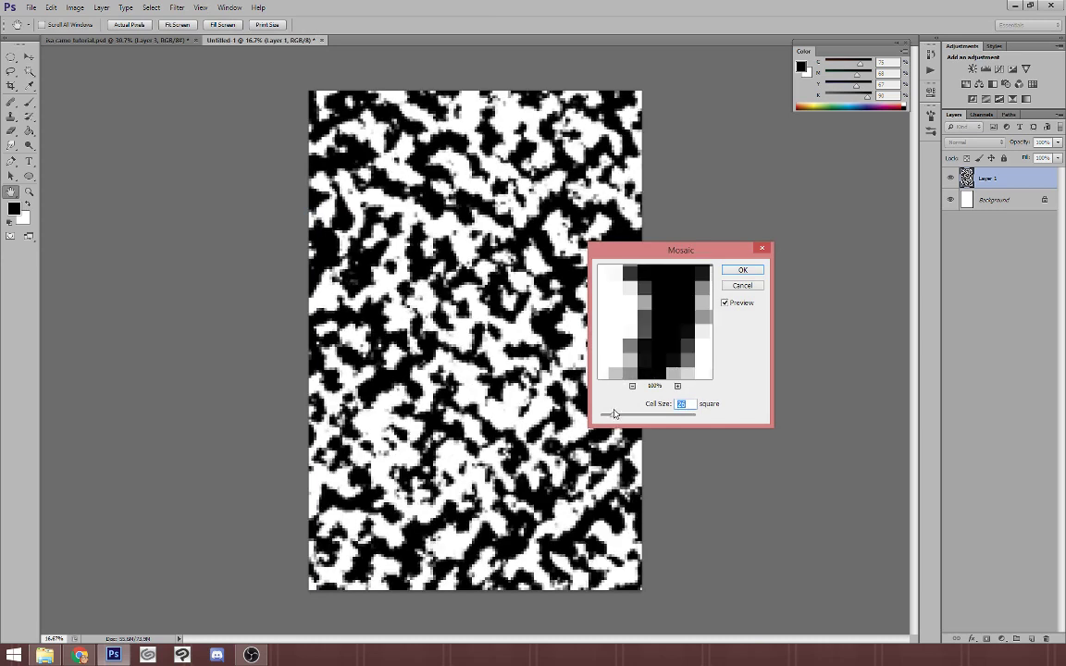
pyautogui.moveTo(602, 414)
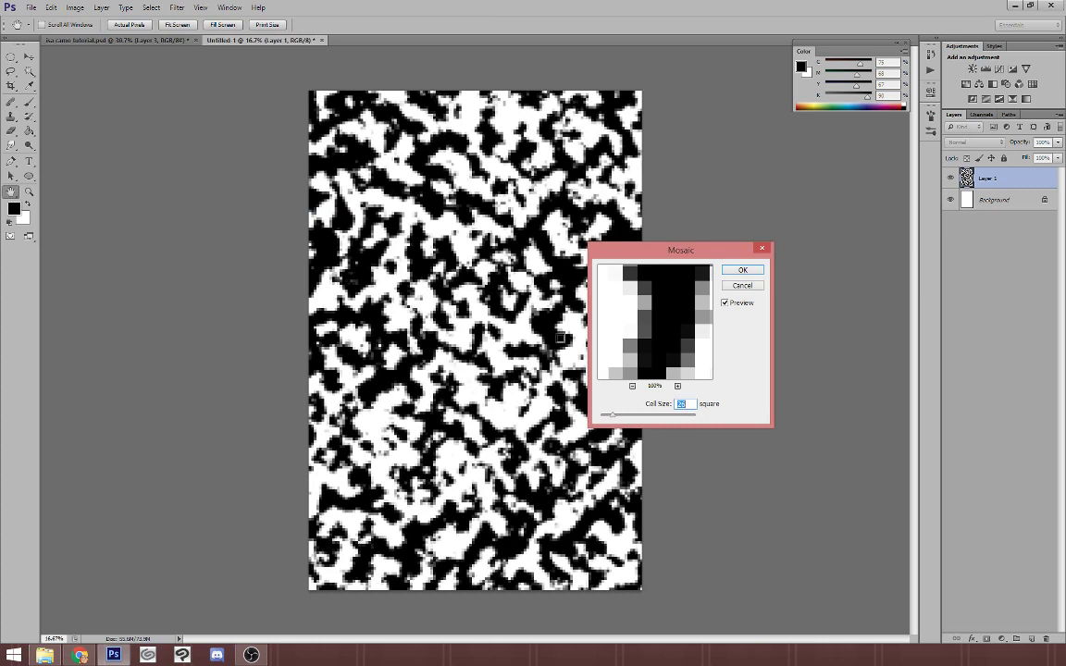
pyautogui.moveTo(540, 399)
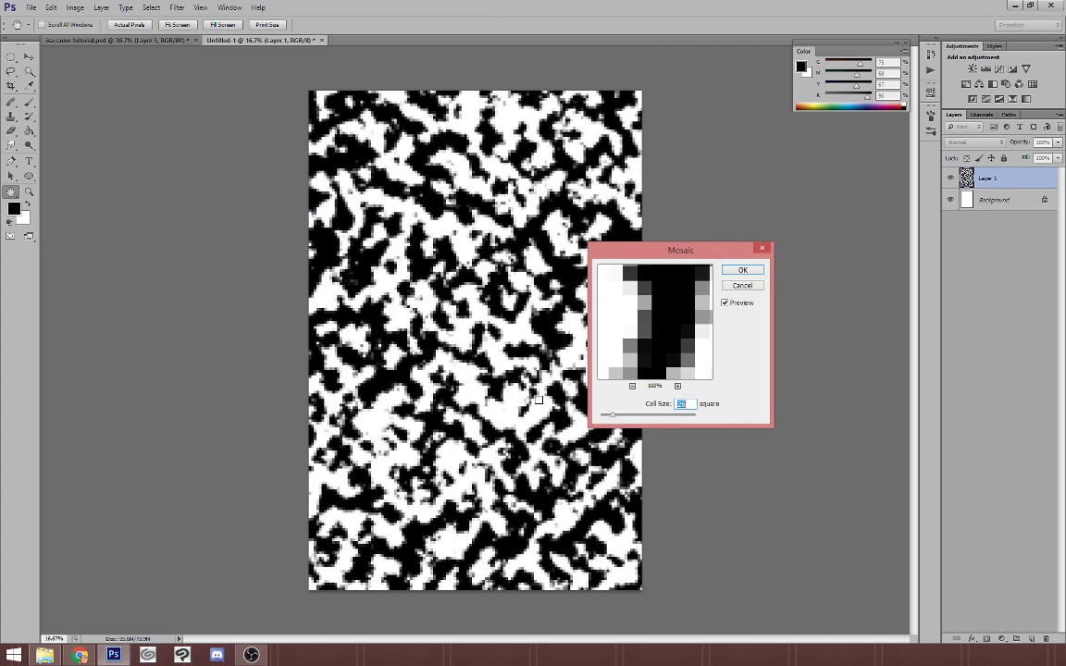
pyautogui.click(742, 270)
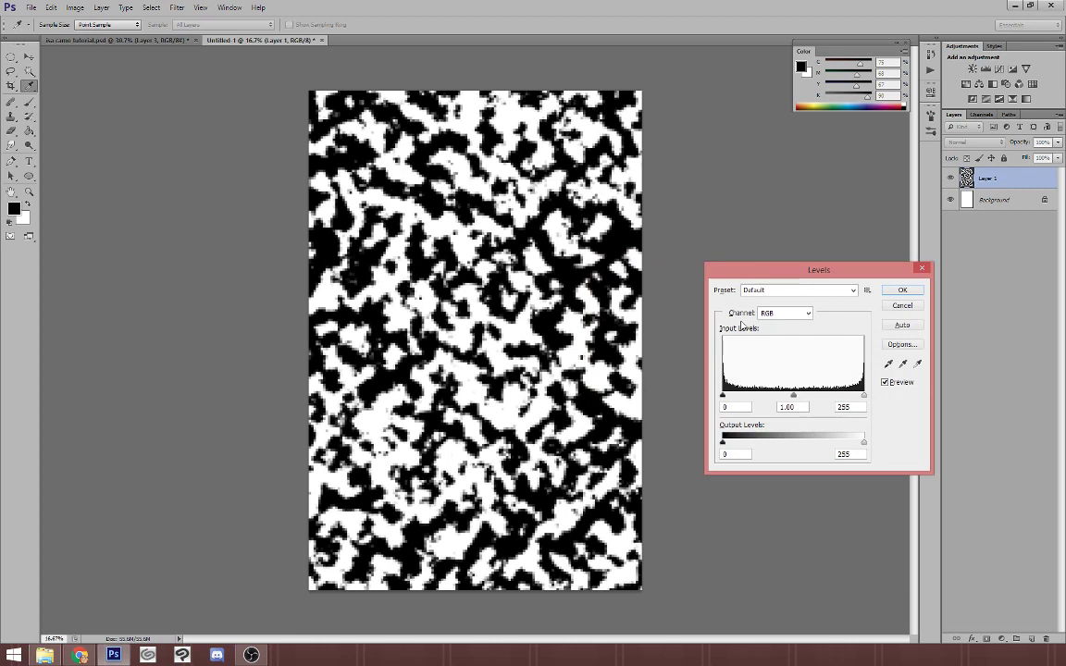
# Step: Apply a second Levels pass removing grays so the blocks are pure black and white
pyautogui.moveTo(862, 396); pyautogui.dragTo(797, 396)
pyautogui.write('136')
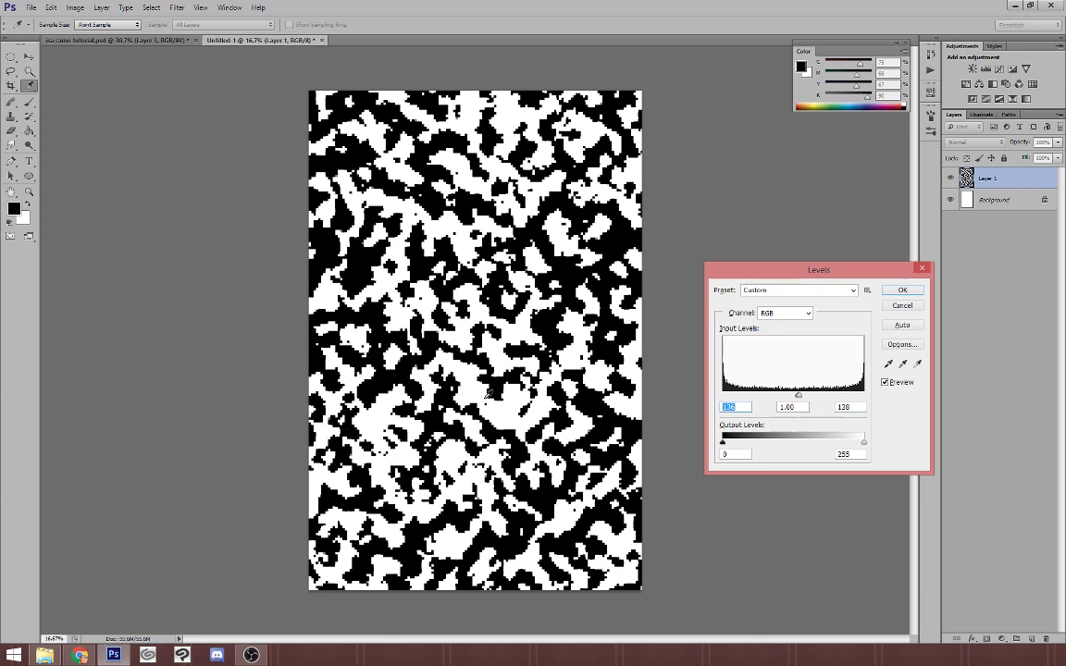
pyautogui.click(903, 288)
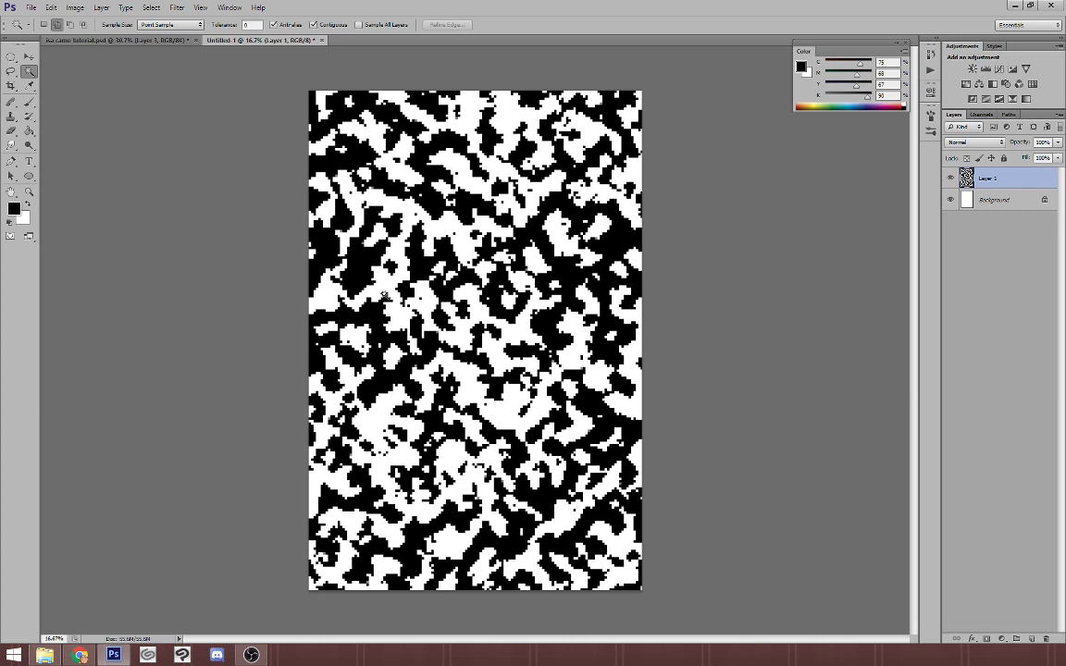
# Step: Select one colour of the blocks with Color Range, then go to the character drawing document
pyautogui.click(152, 8)
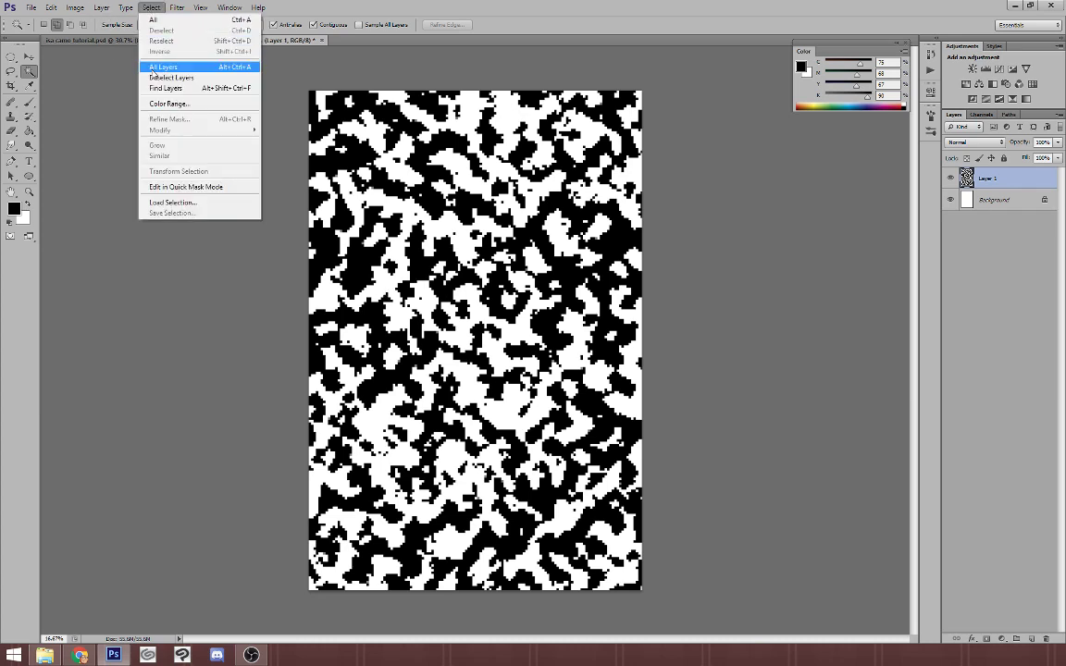
pyautogui.click(169, 104)
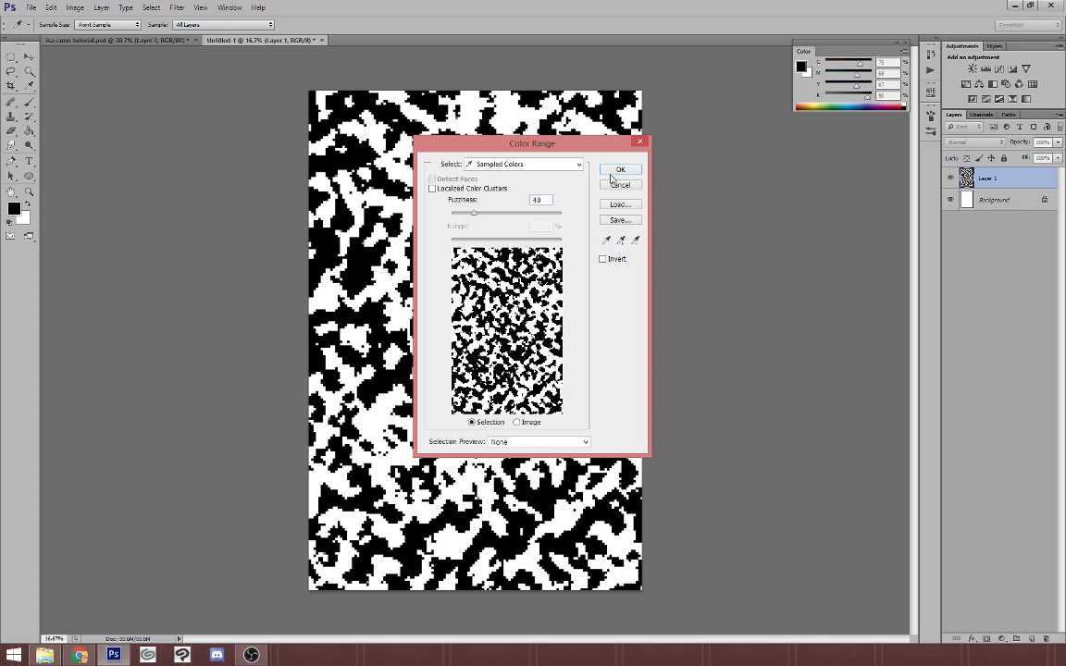
pyautogui.click(620, 170)
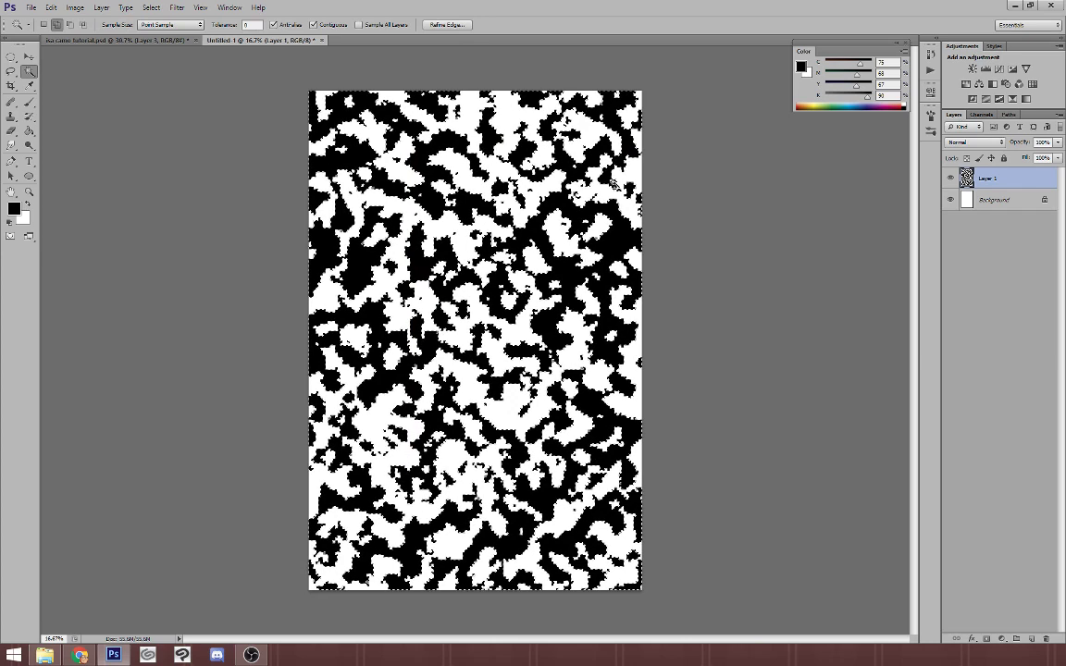
pyautogui.click(52, 7)
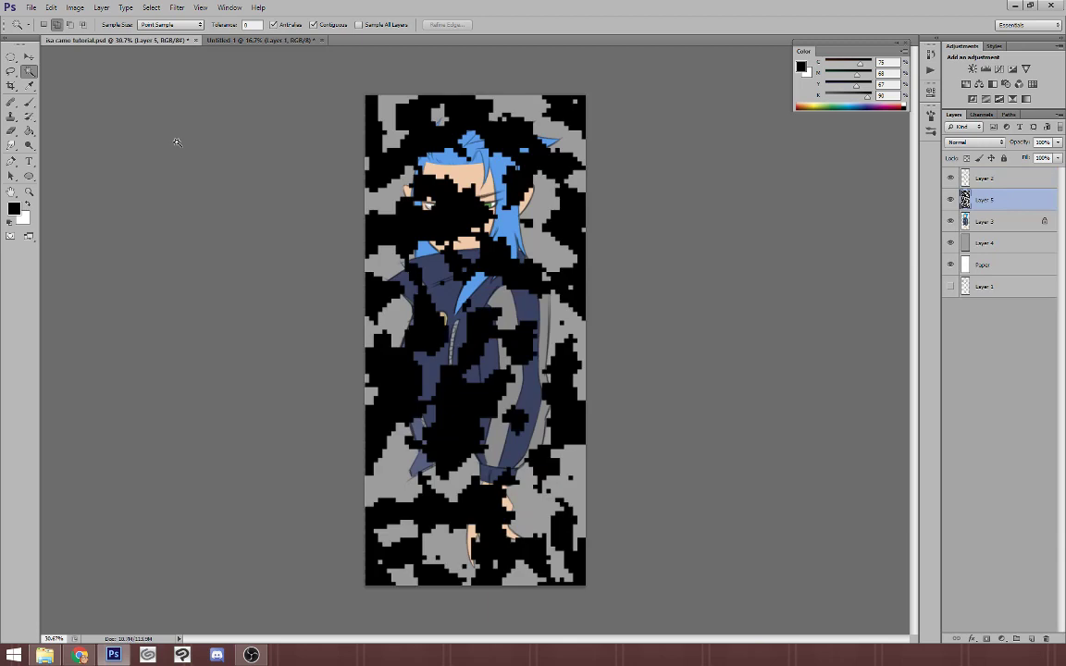
# Step: Paste the dark camo into the drawing and Free Transform it flat and wide over the jacket
pyautogui.click(52, 7)
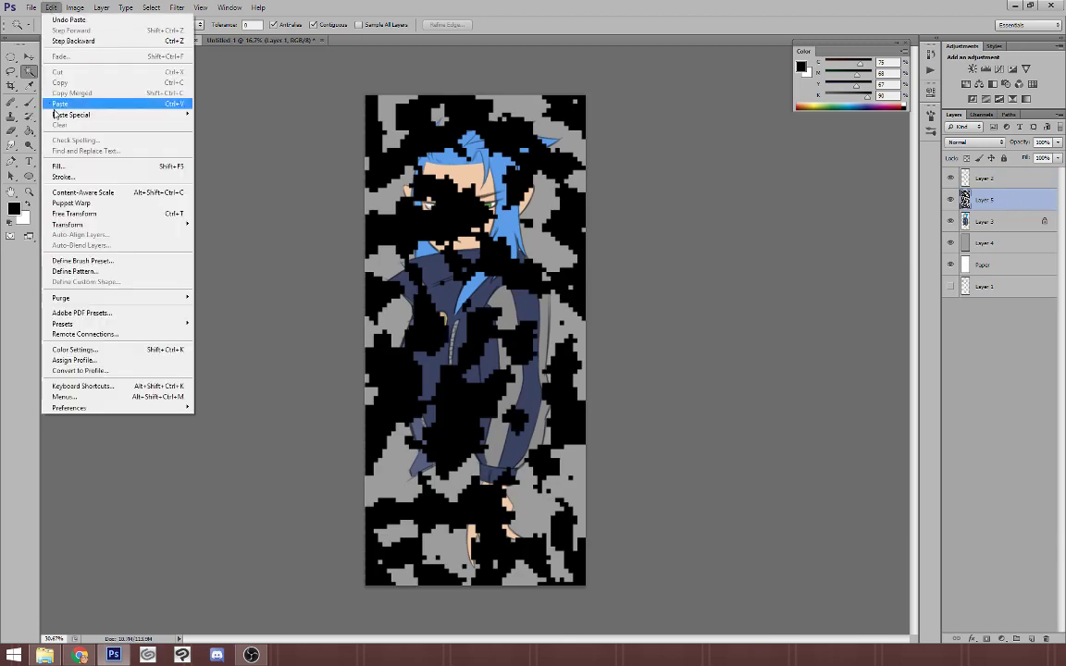
pyautogui.click(59, 104)
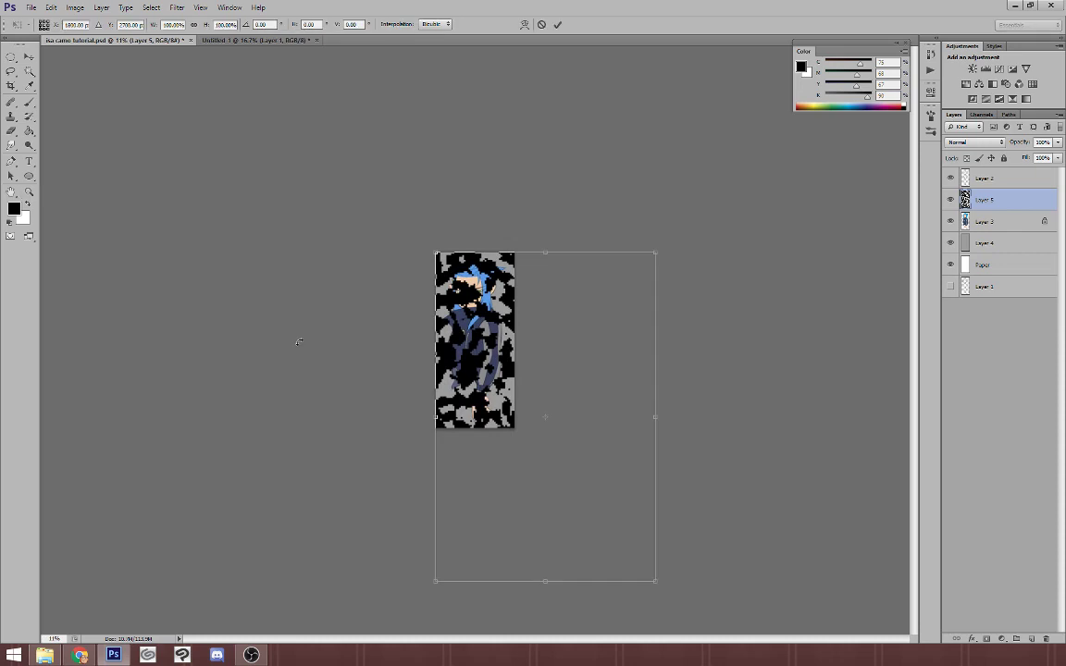
pyautogui.moveTo(547, 577)
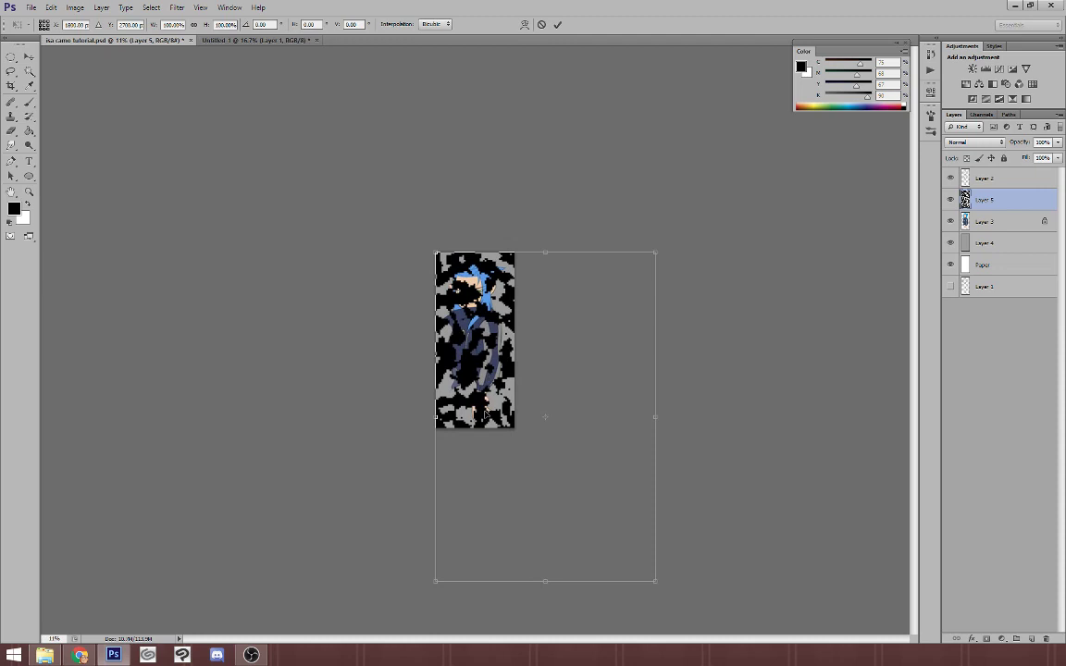
pyautogui.moveTo(543, 581); pyautogui.dragTo(544, 527)
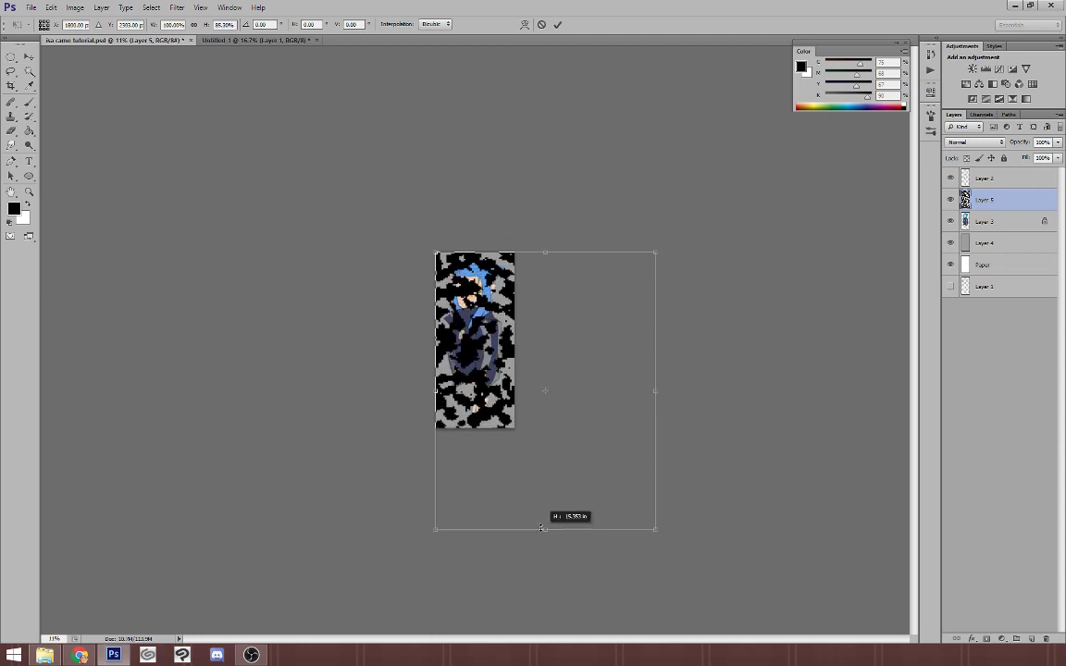
pyautogui.moveTo(544, 528); pyautogui.dragTo(544, 381)
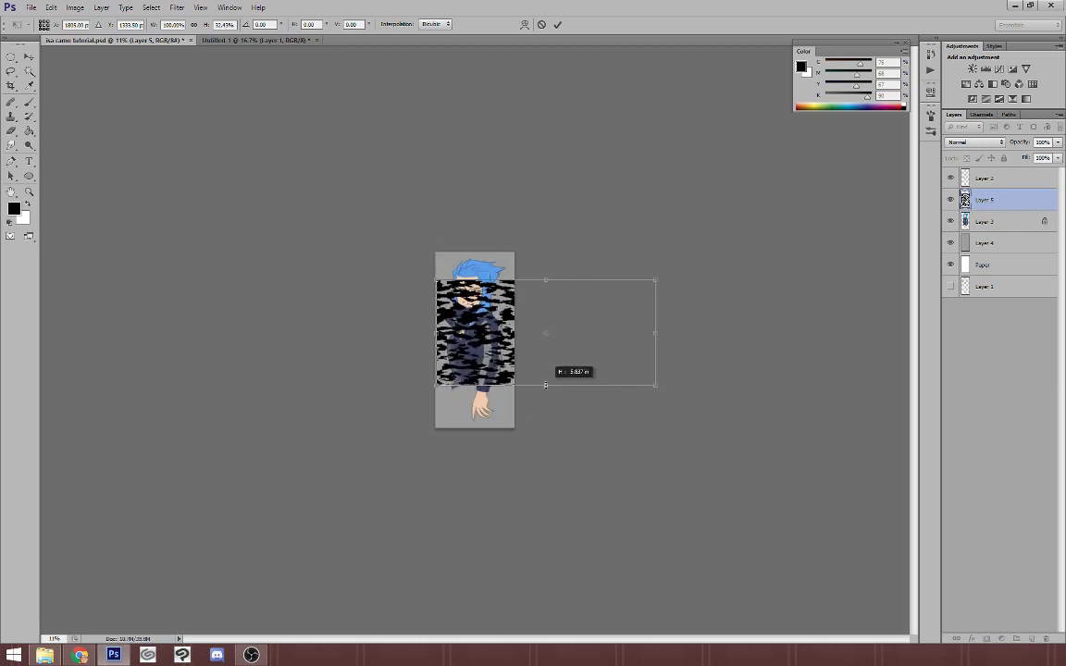
pyautogui.moveTo(546, 385); pyautogui.dragTo(545, 409)
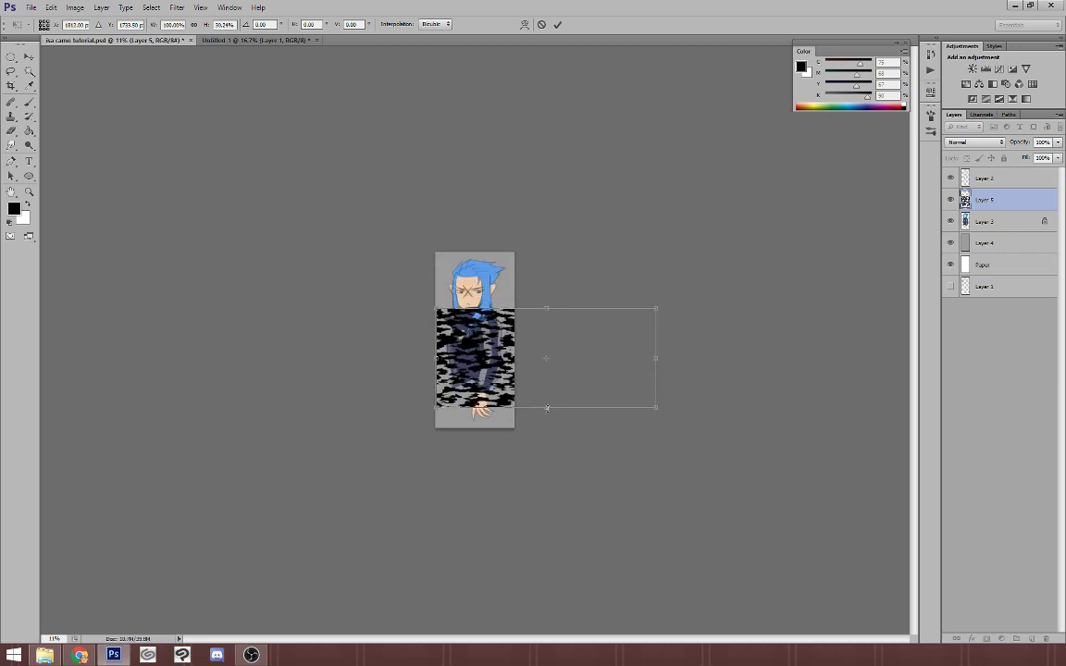
pyautogui.moveTo(657, 409); pyautogui.dragTo(639, 393)
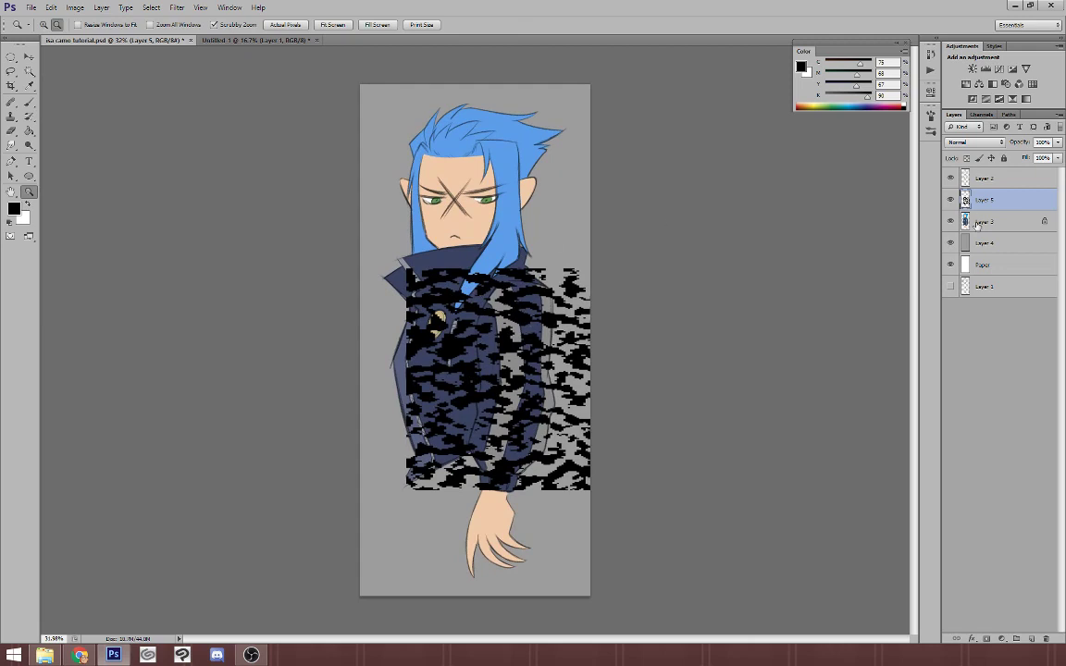
# Step: Magic Wand the character layer, delete camo outside the sleeves, then return to the blank document
pyautogui.click(995, 222)
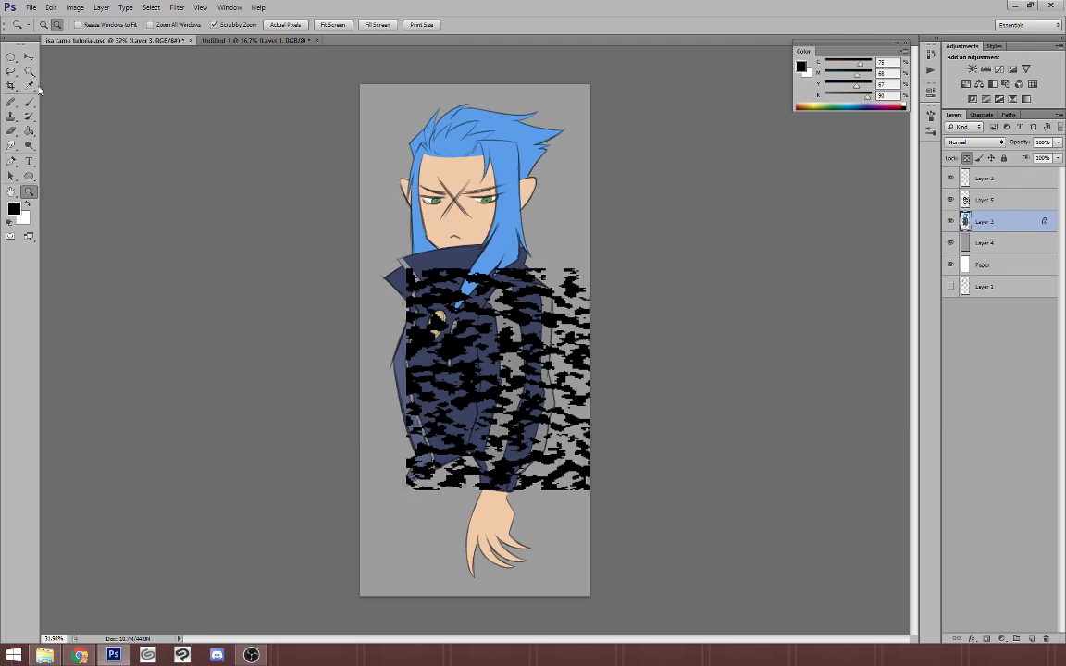
pyautogui.click(30, 74)
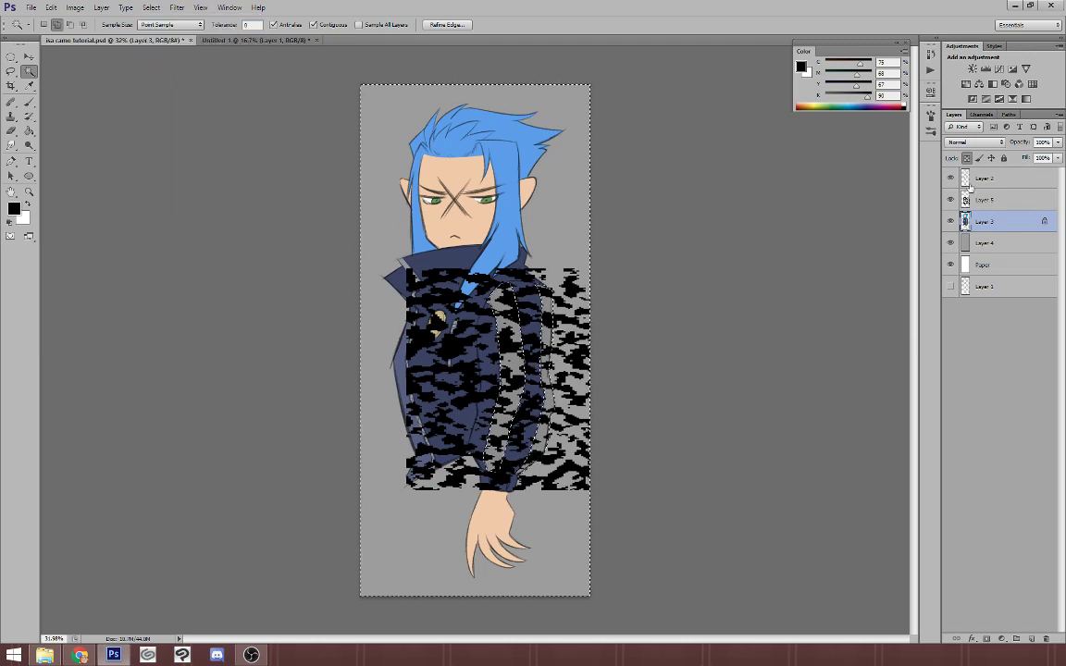
pyautogui.click(984, 200)
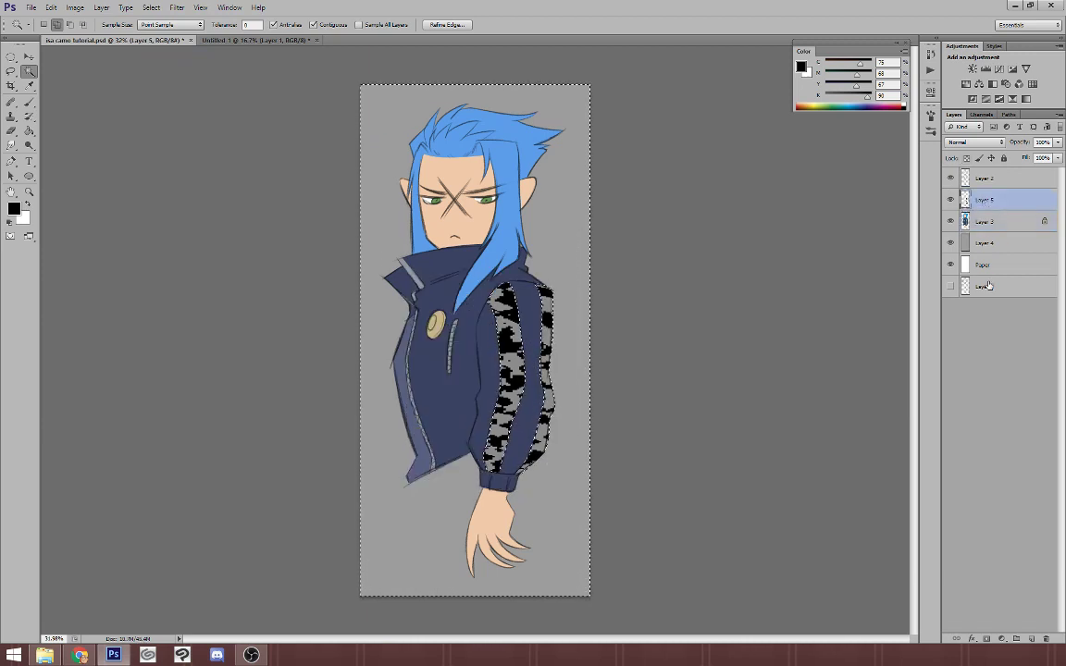
pyautogui.moveTo(982, 285)
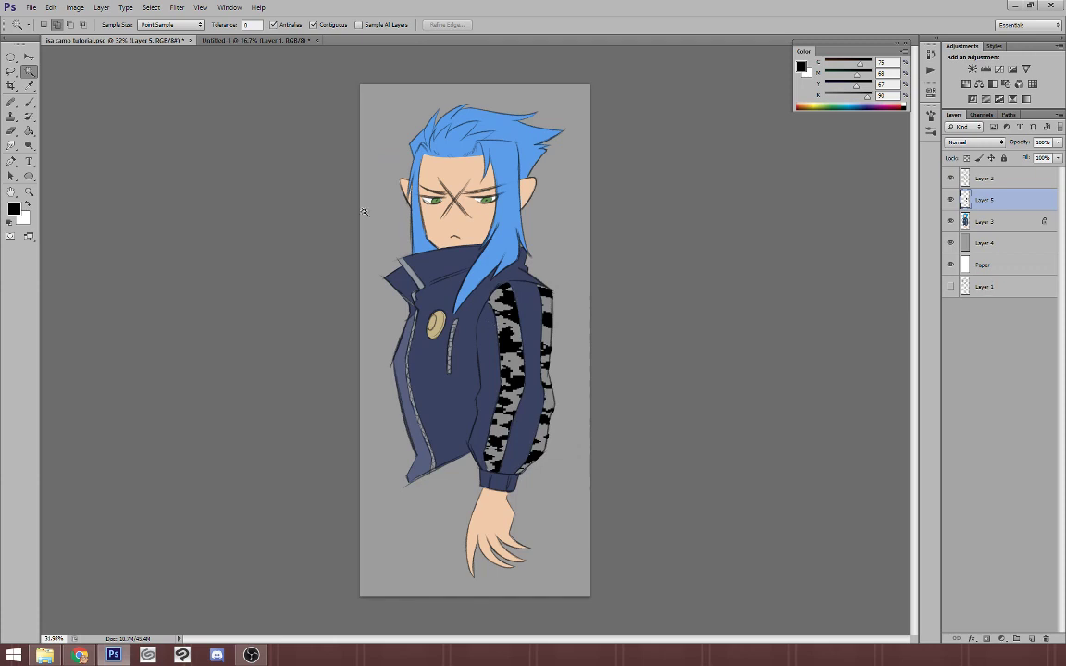
pyautogui.click(250, 40)
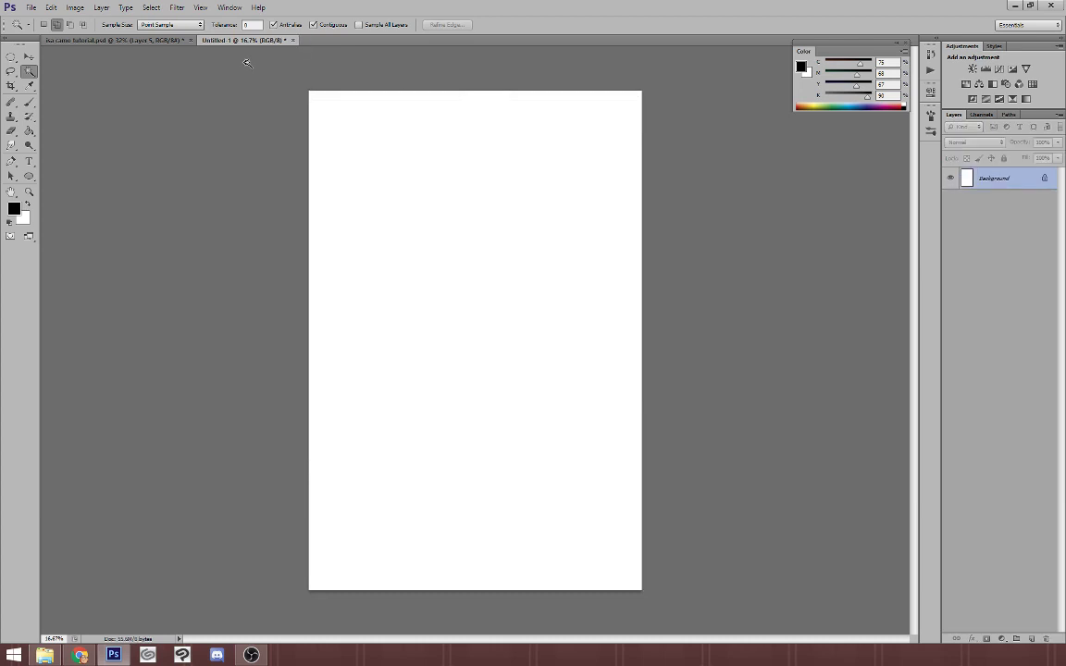
# Step: Render Clouds, Levels to stark contrast, Mosaic, and Levels again for a second black-and-white block pattern
pyautogui.click(177, 8)
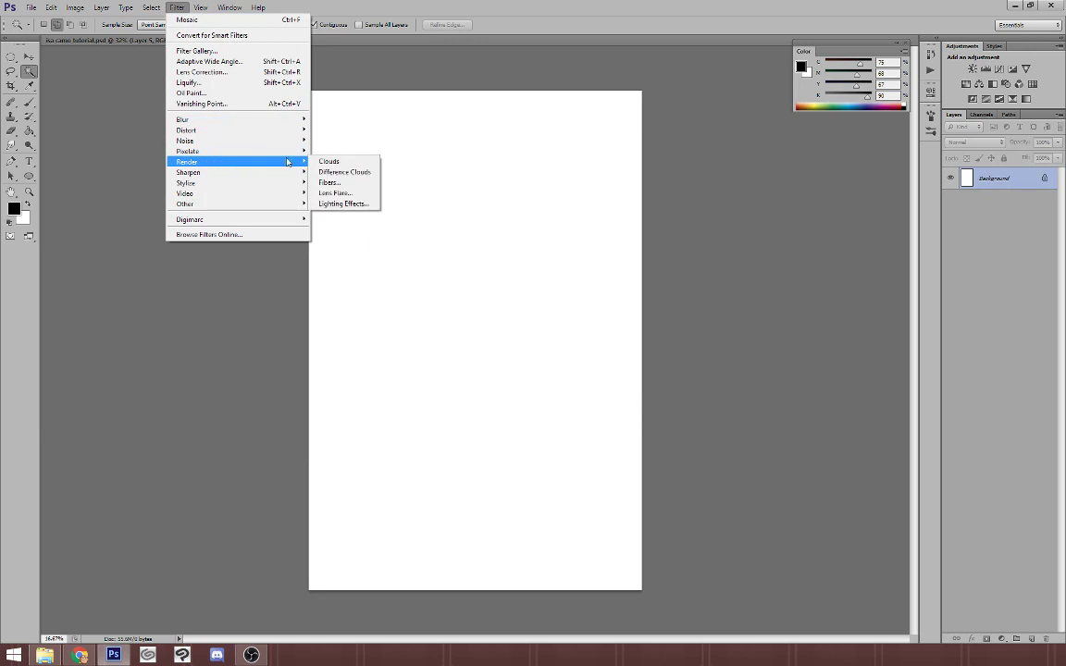
pyautogui.click(329, 160)
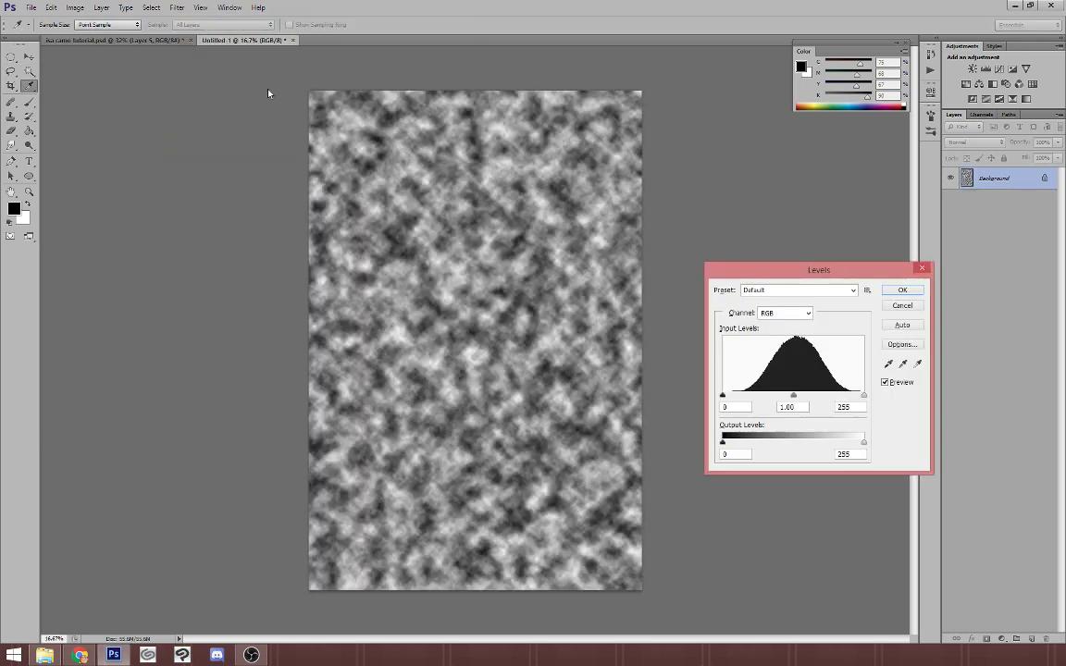
pyautogui.moveTo(721, 396); pyautogui.dragTo(792, 396)
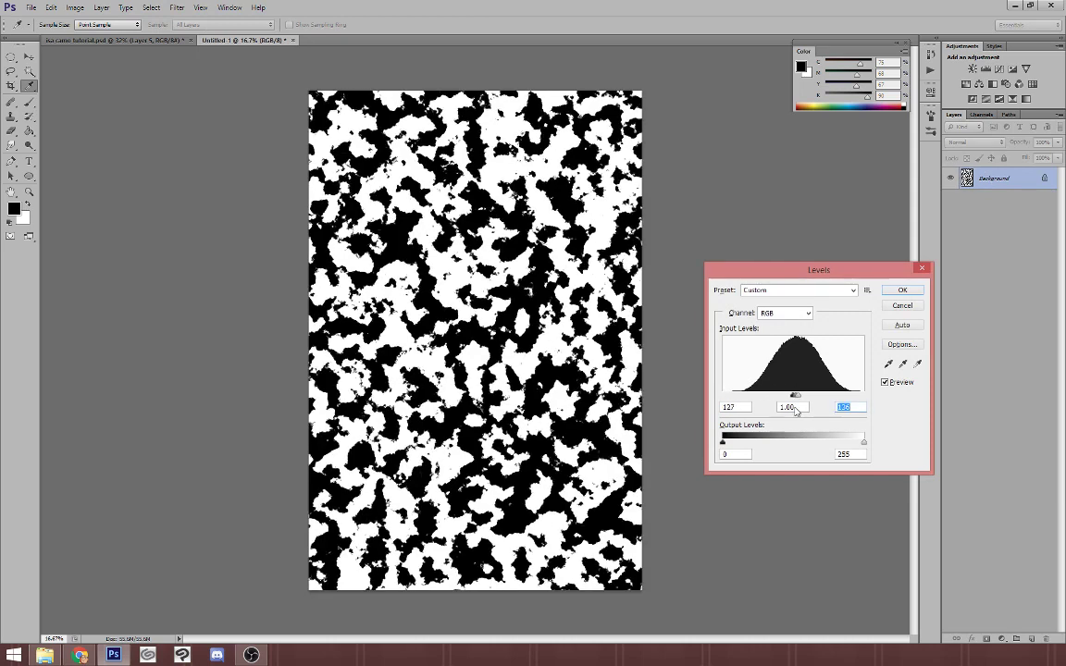
pyautogui.click(177, 8)
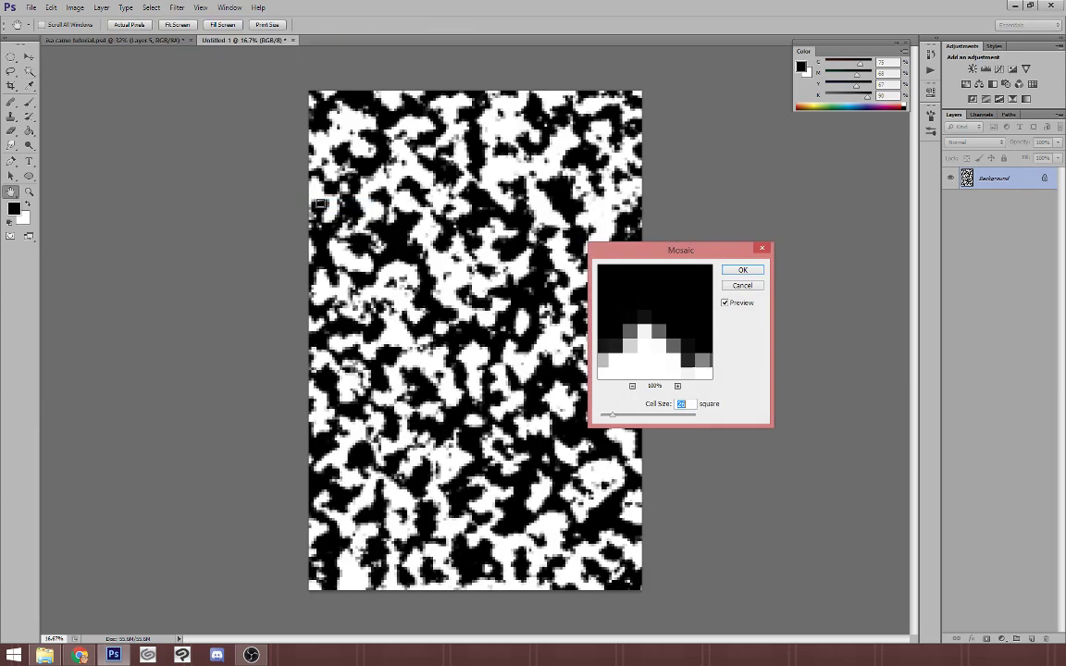
pyautogui.click(742, 270)
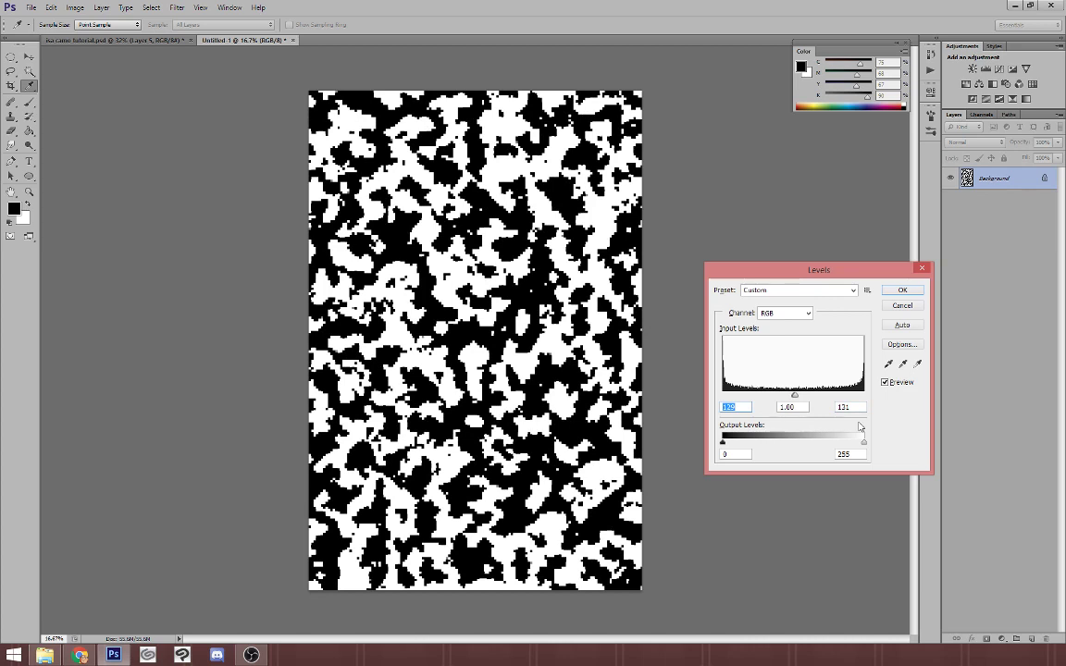
pyautogui.click(902, 289)
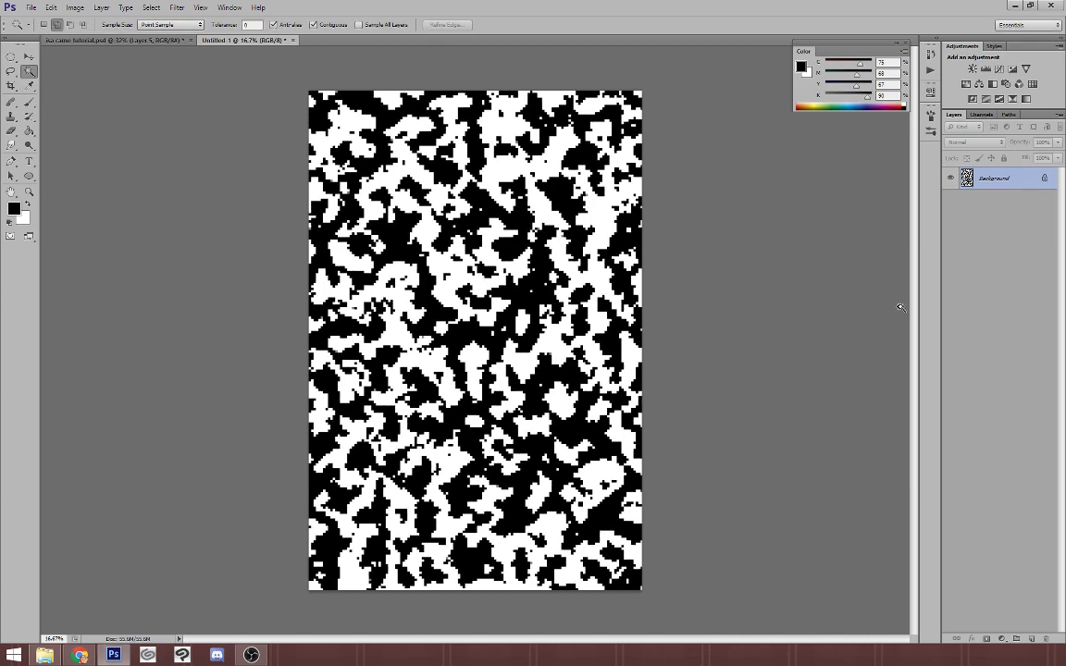
# Step: Use Select > Color Range to pick one patch colour in the new pixel pattern
pyautogui.click(152, 7)
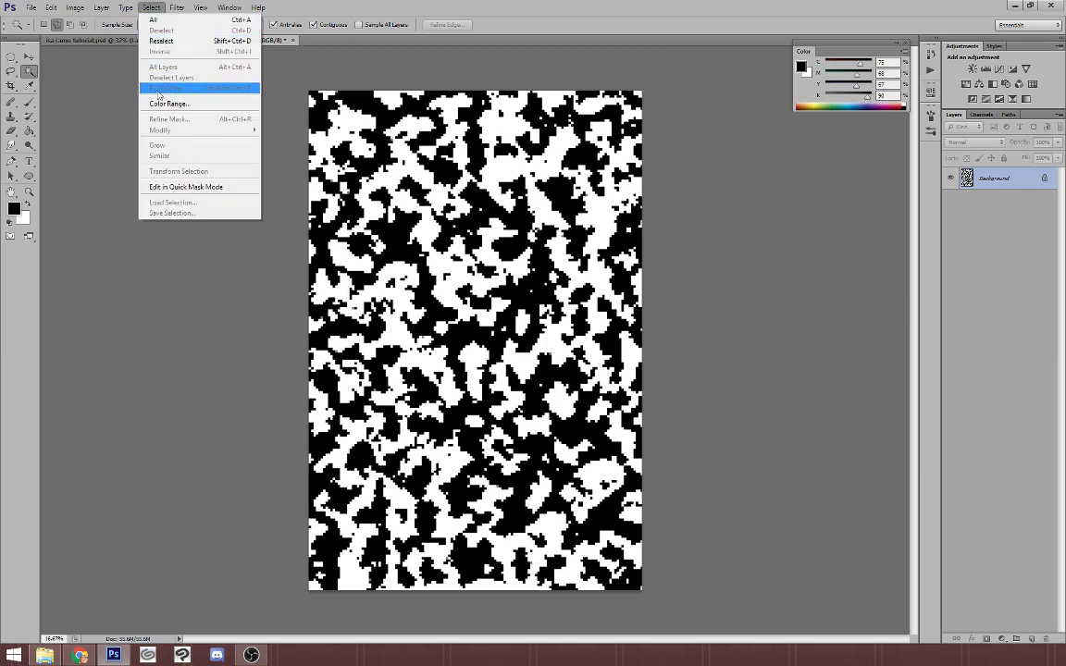
pyautogui.click(170, 104)
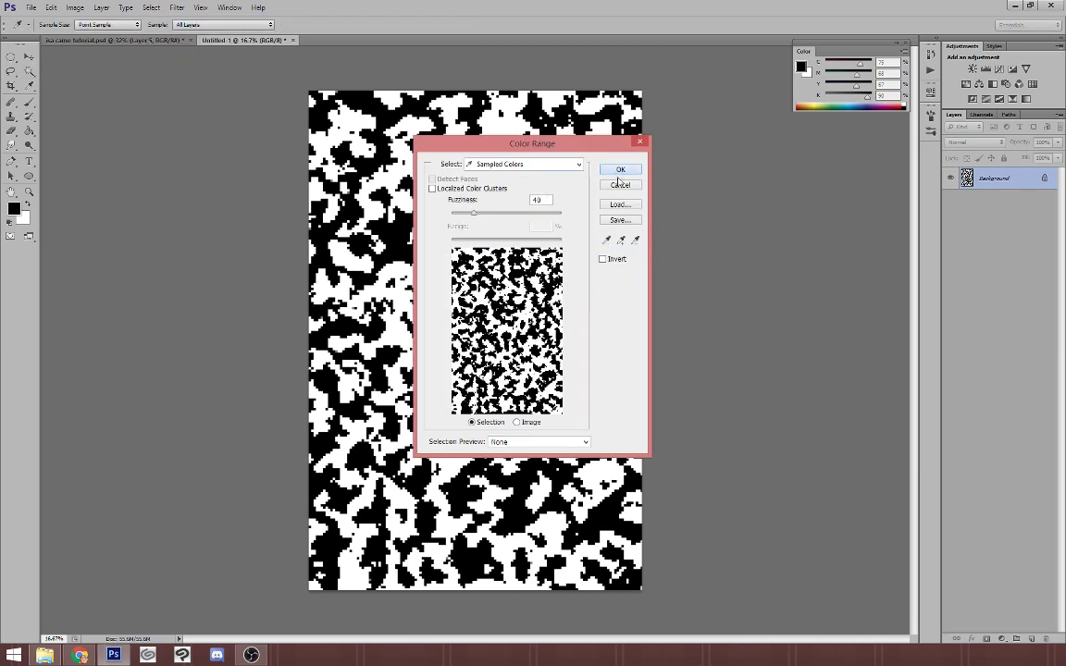
pyautogui.click(619, 171)
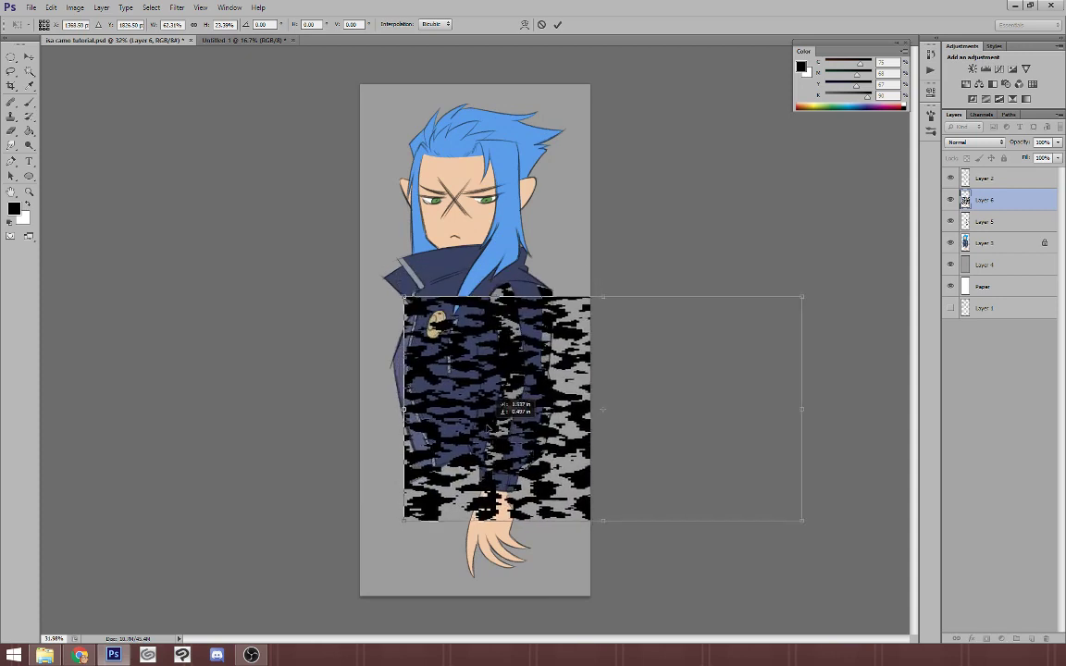
# Step: Free Transform the pasted light gray camo to cover the jacket's torso and sleeves
pyautogui.moveTo(490, 411); pyautogui.dragTo(522, 407)
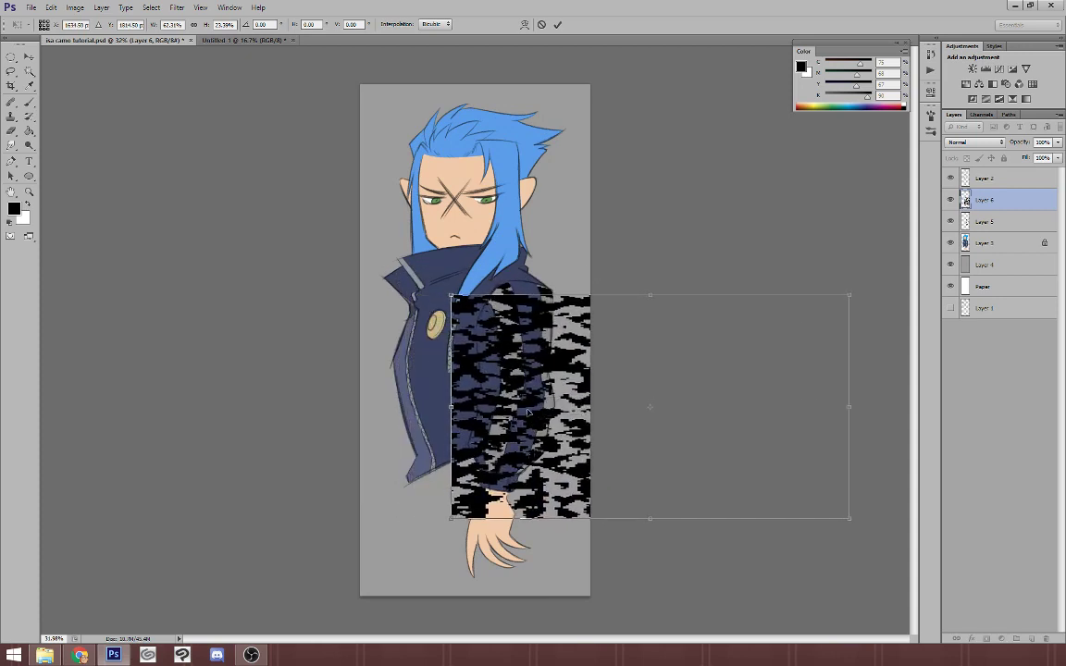
pyautogui.moveTo(518, 407); pyautogui.dragTo(496, 389)
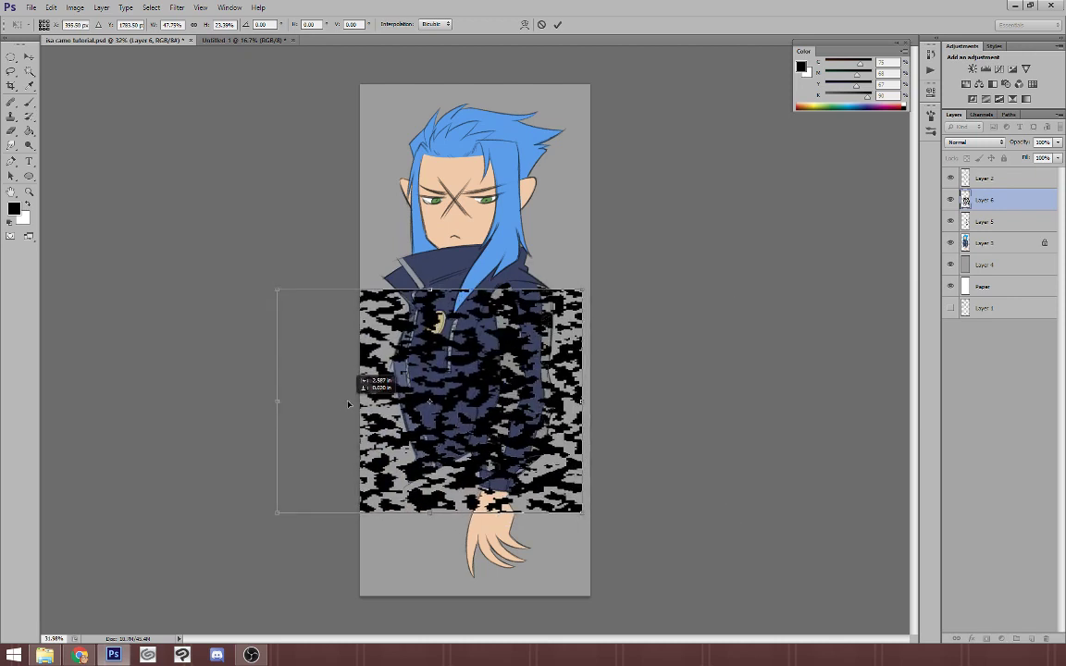
pyautogui.moveTo(429, 403); pyautogui.dragTo(425, 392)
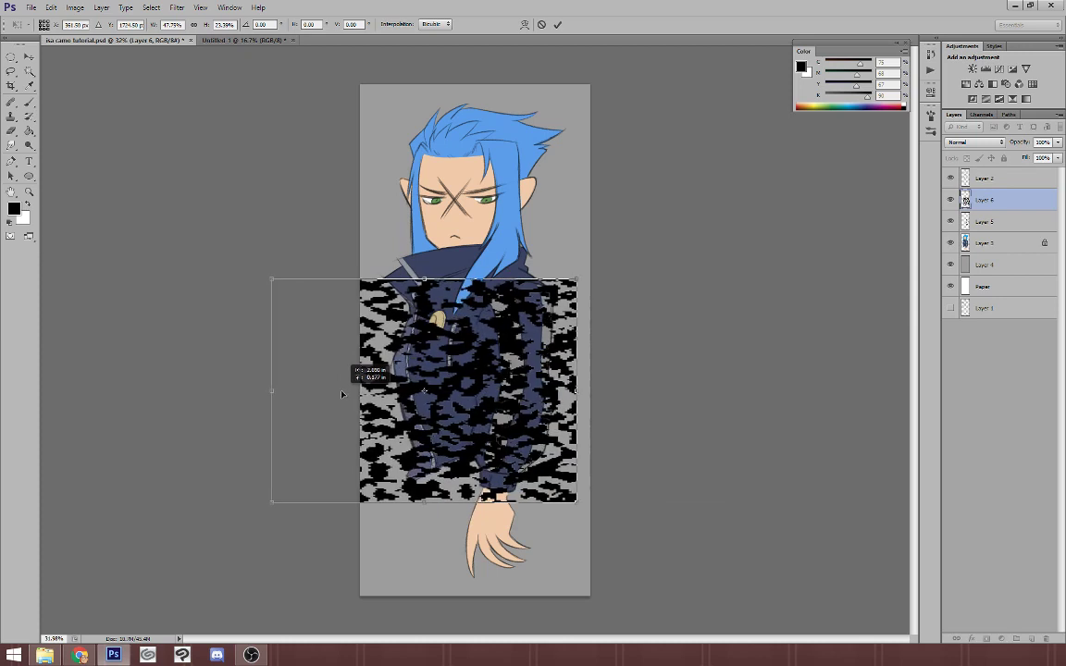
pyautogui.moveTo(342, 392); pyautogui.dragTo(474, 392)
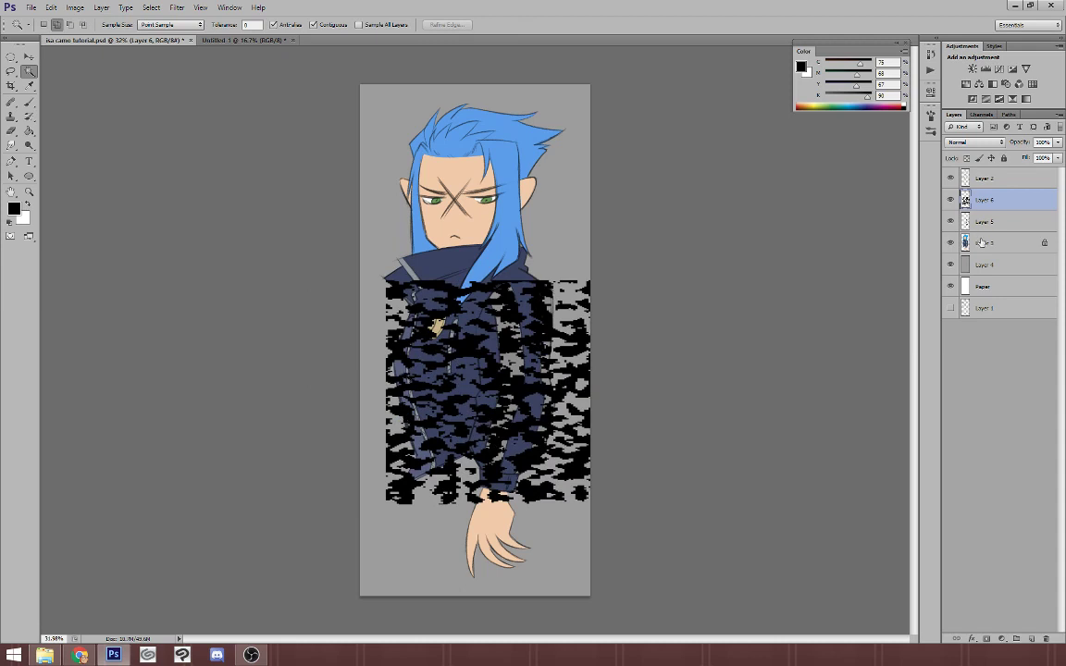
# Step: Magic Wand the area outside the sleeves on the character layer and trim the light camo to the sleeves
pyautogui.click(984, 242)
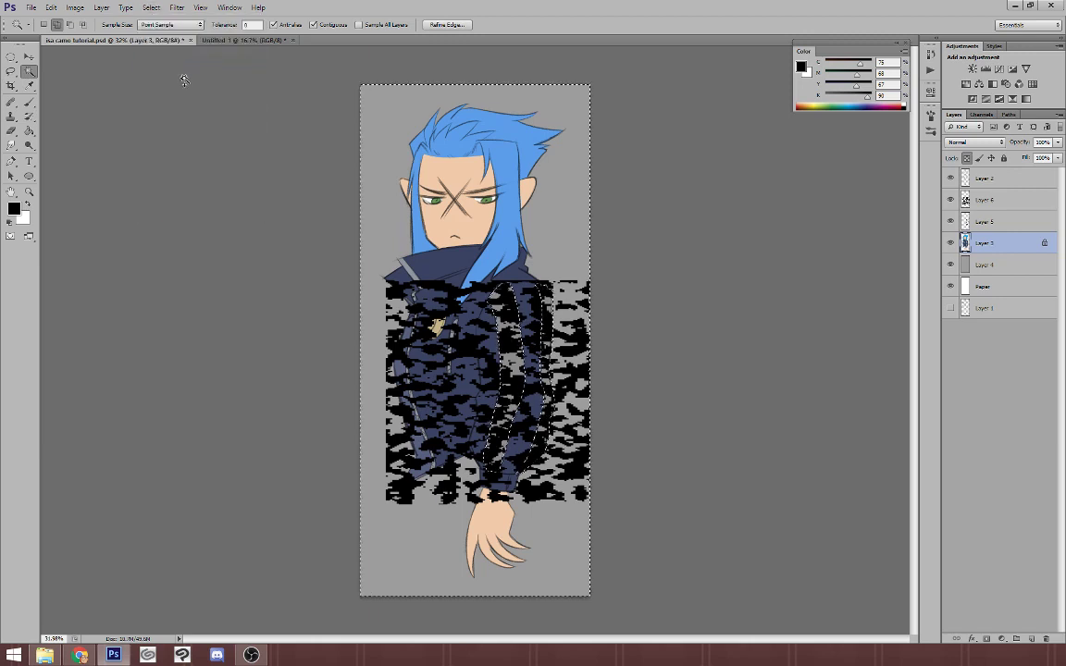
pyautogui.click(990, 200)
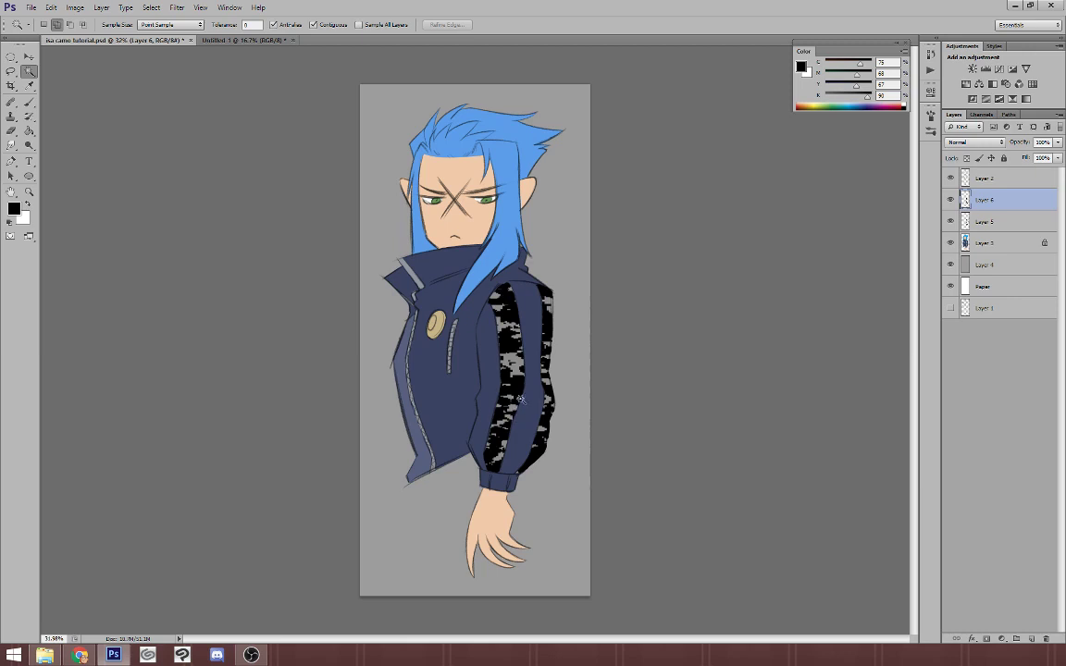
pyautogui.click(74, 7)
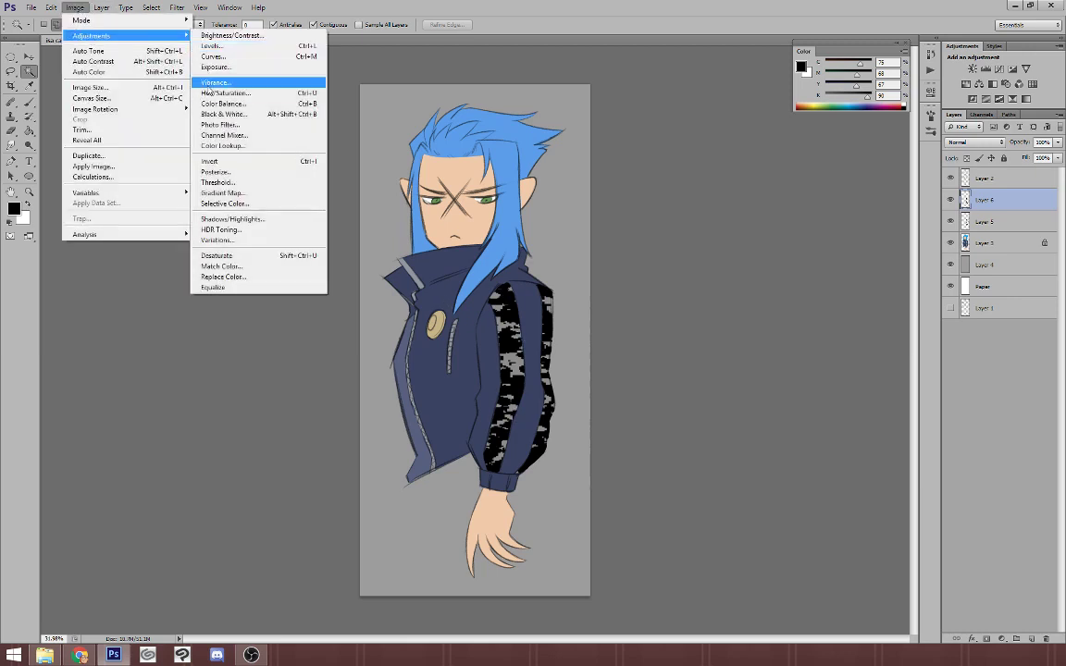
# Step: Raise Lightness in Hue/Saturation so the second camo layer shows pale gray patches
pyautogui.click(226, 92)
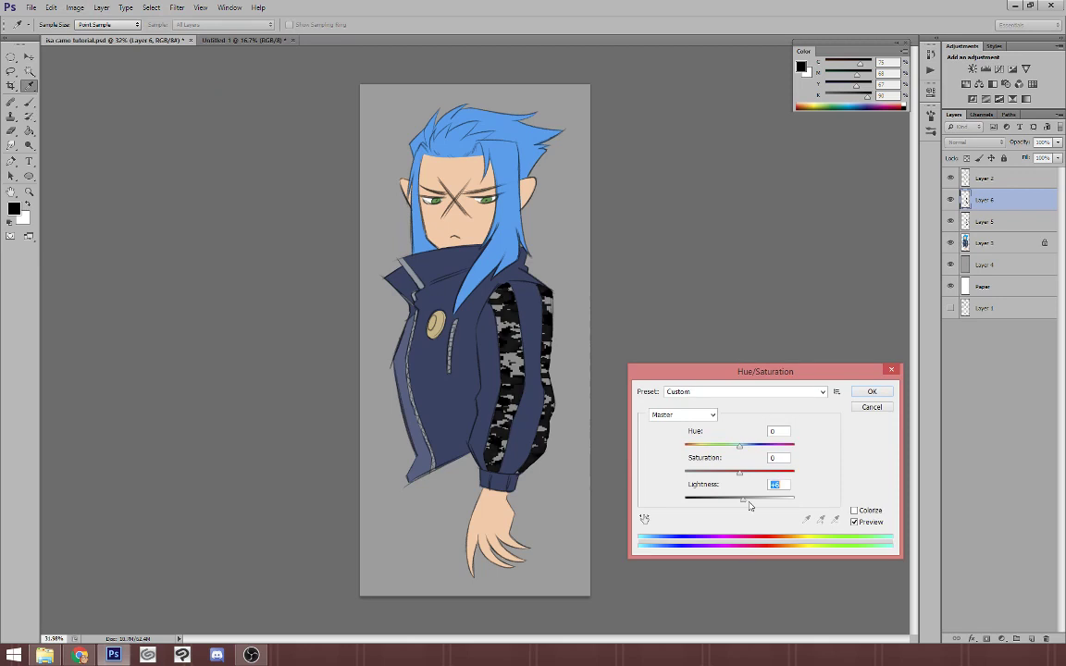
pyautogui.moveTo(740, 498); pyautogui.dragTo(792, 497)
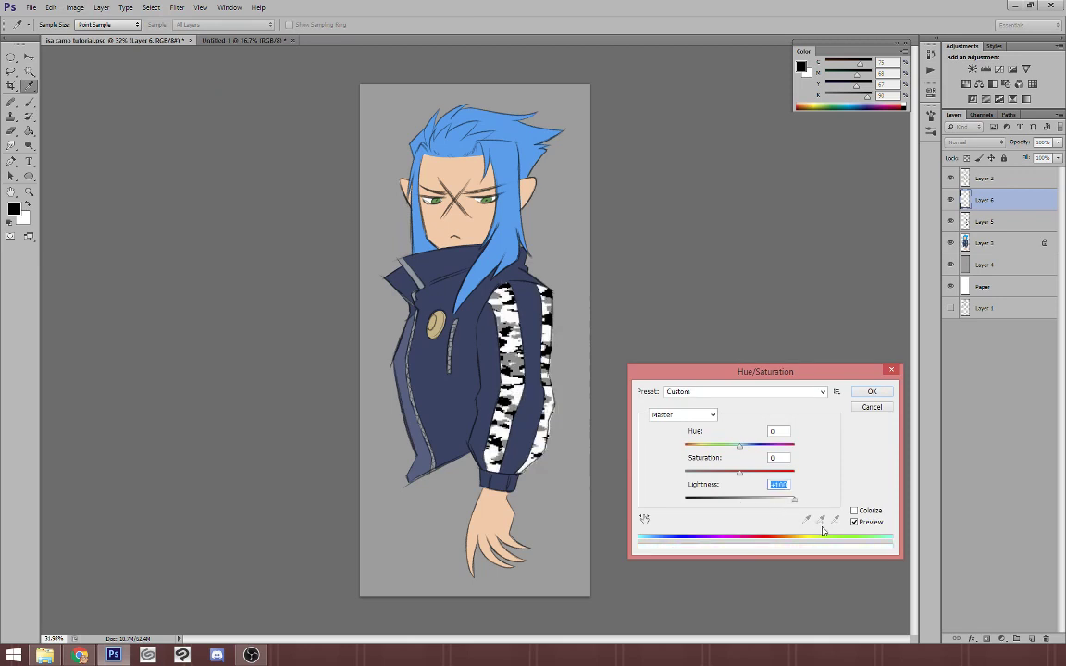
pyautogui.moveTo(862, 399)
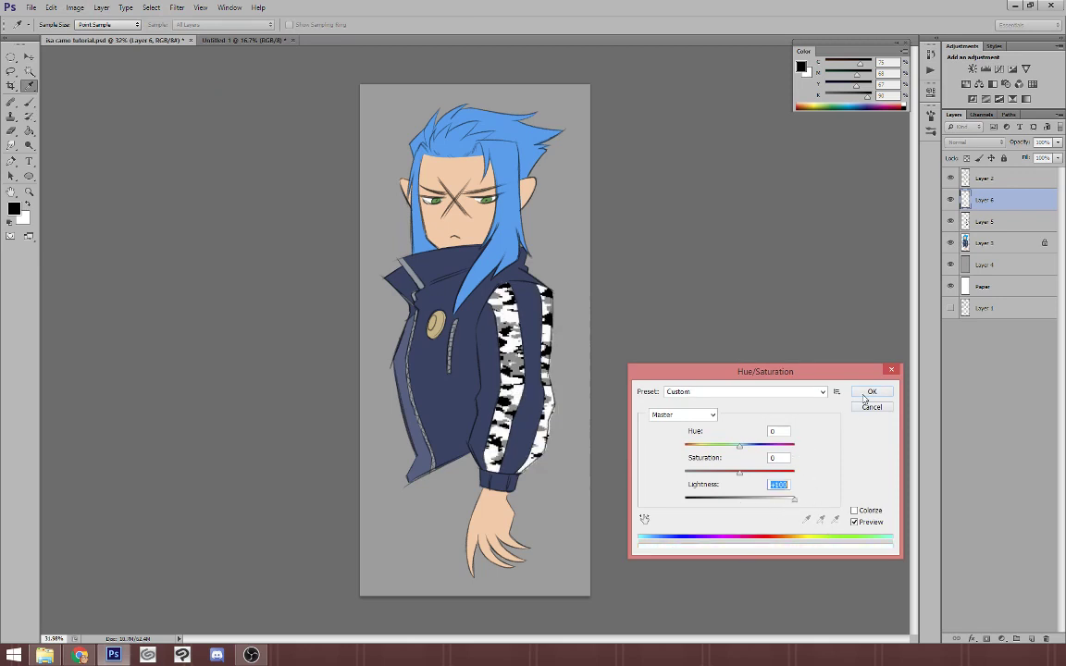
pyautogui.click(870, 392)
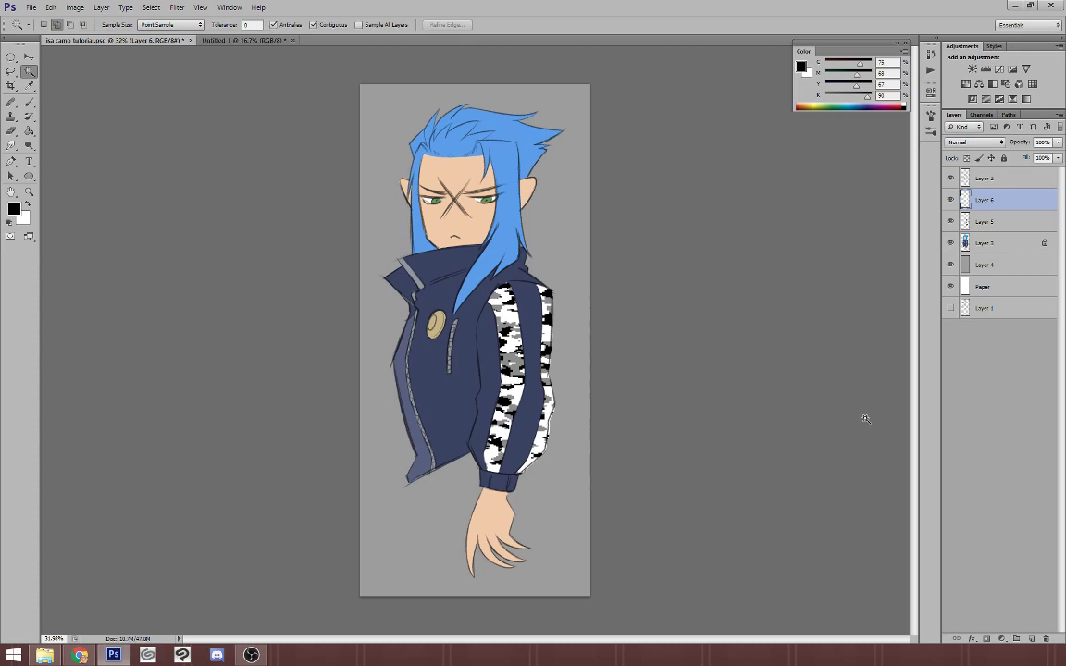